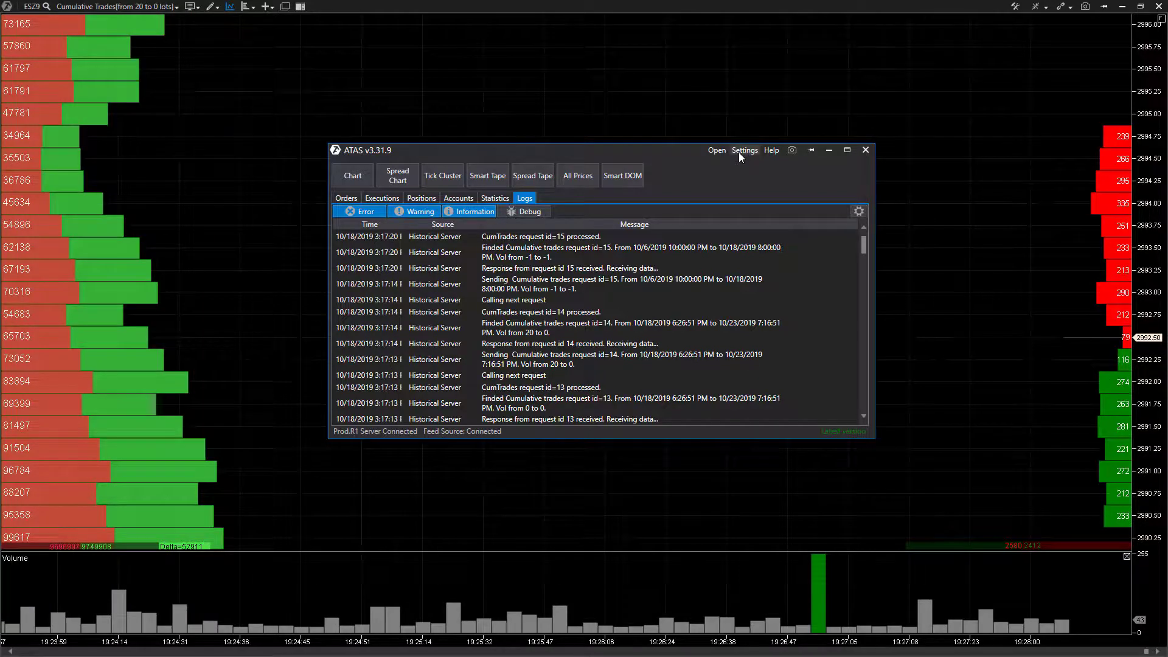
# Step: Move the ATAS main window lower over the chart
pyautogui.click(744, 150)
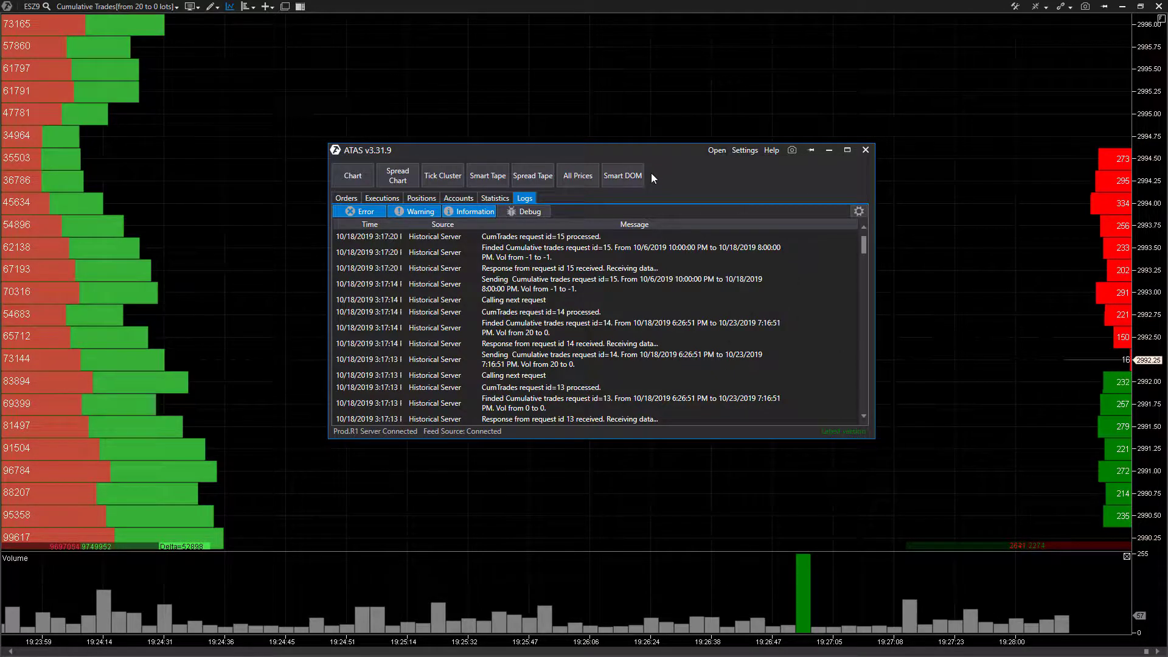
pyautogui.click(744, 149)
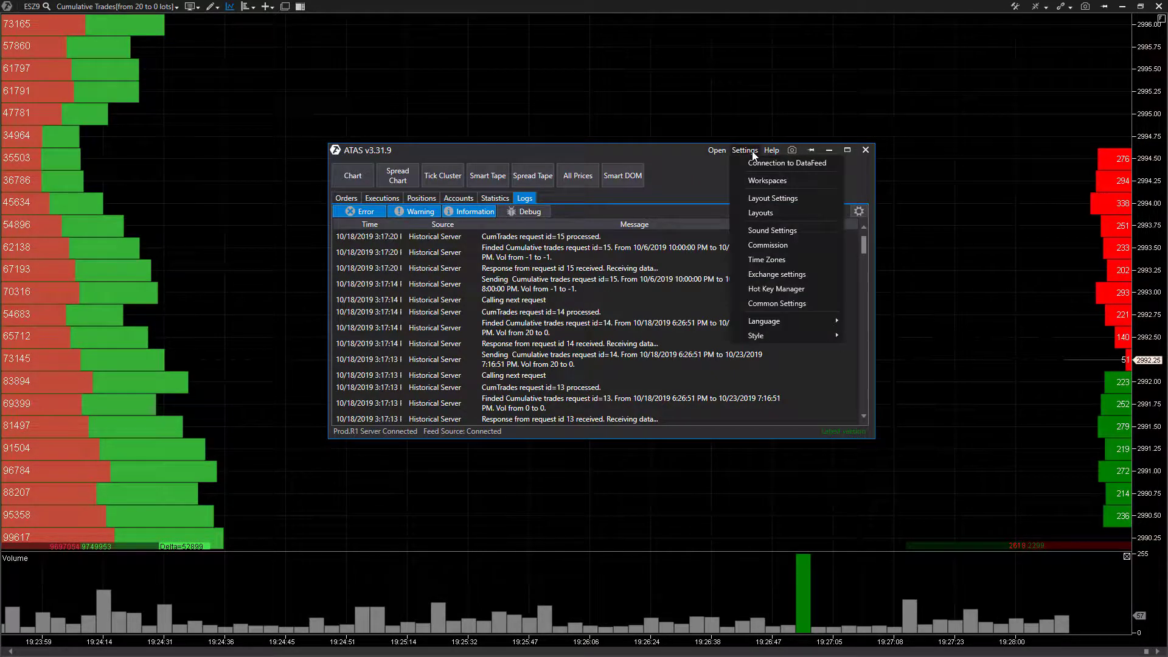
pyautogui.moveTo(756, 336)
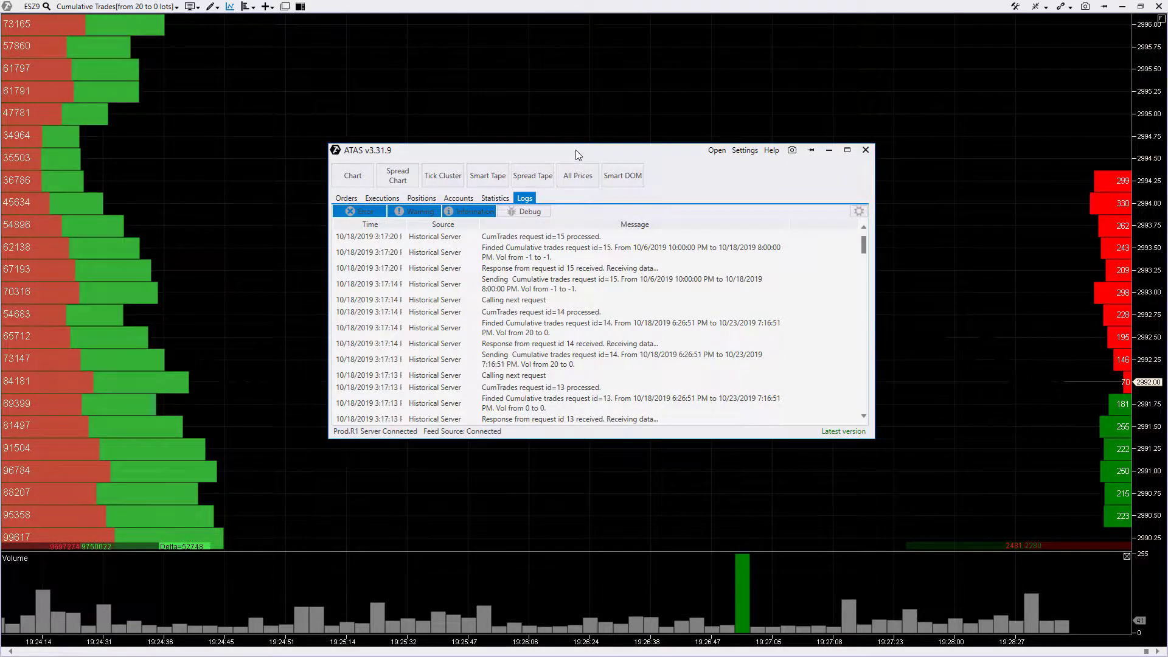
pyautogui.moveTo(577, 149); pyautogui.dragTo(663, 162)
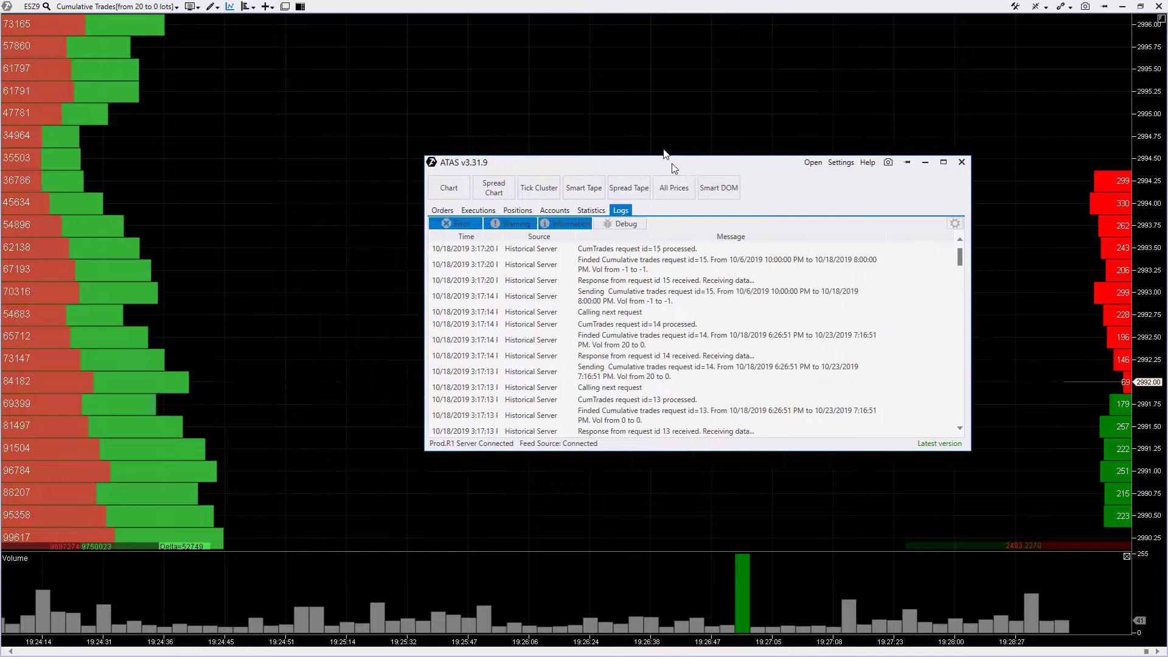
pyautogui.moveTo(663, 161); pyautogui.dragTo(554, 195)
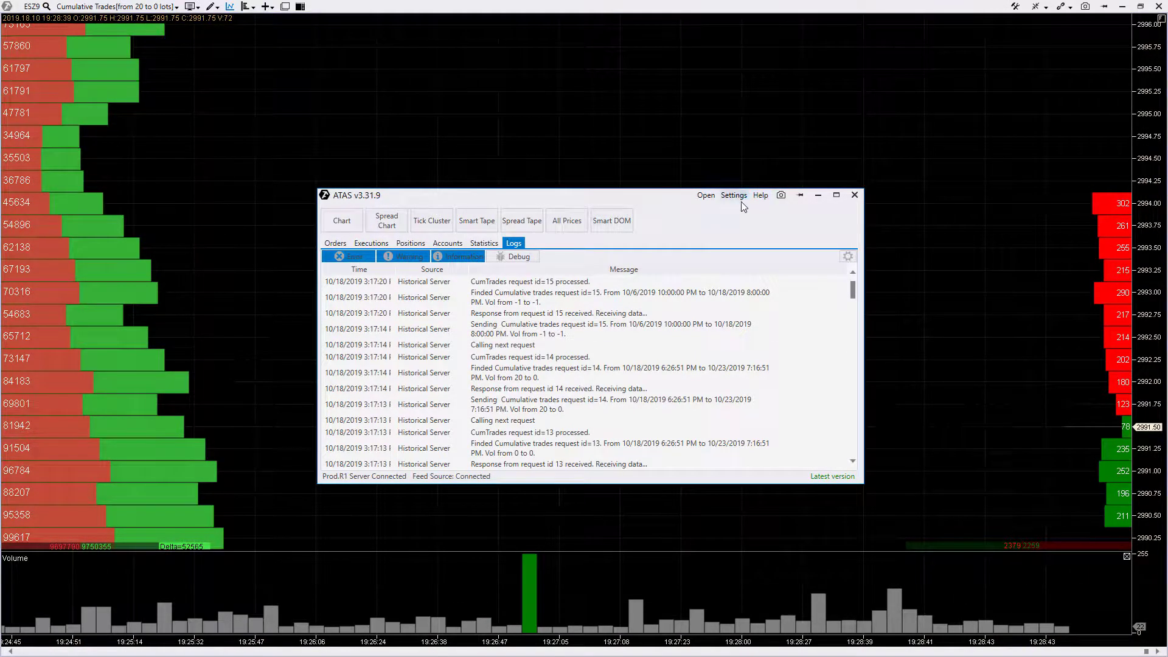
# Step: Keep the MetroDark interface style from Settings > Style
pyautogui.click(733, 195)
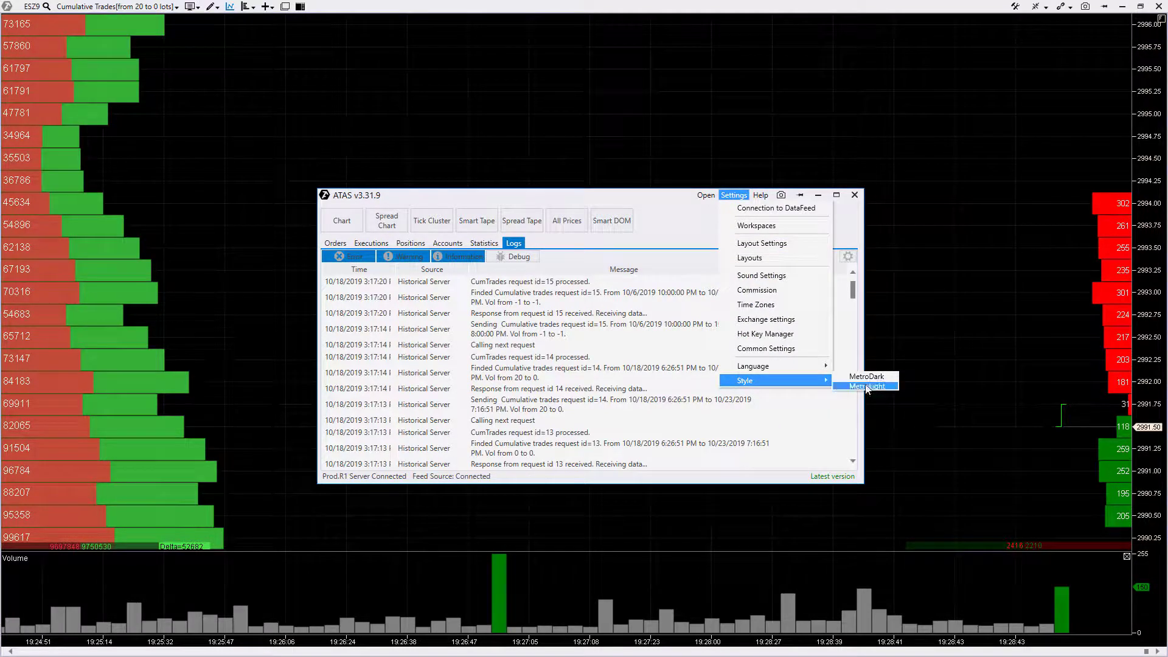
pyautogui.moveTo(866, 376)
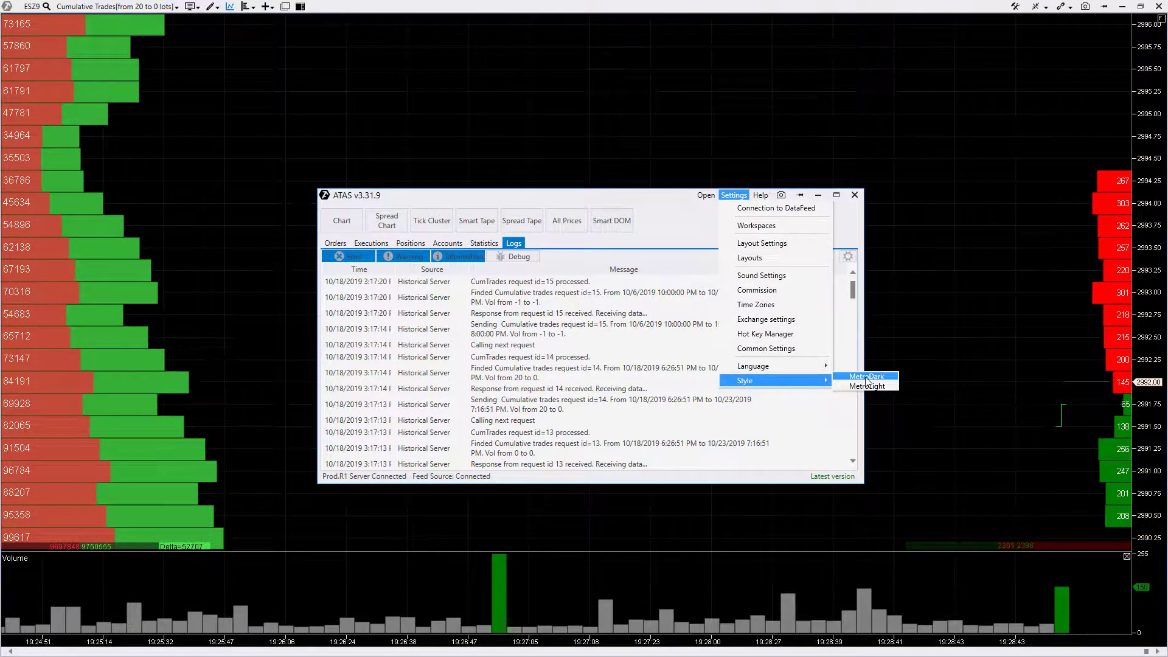
pyautogui.click(865, 376)
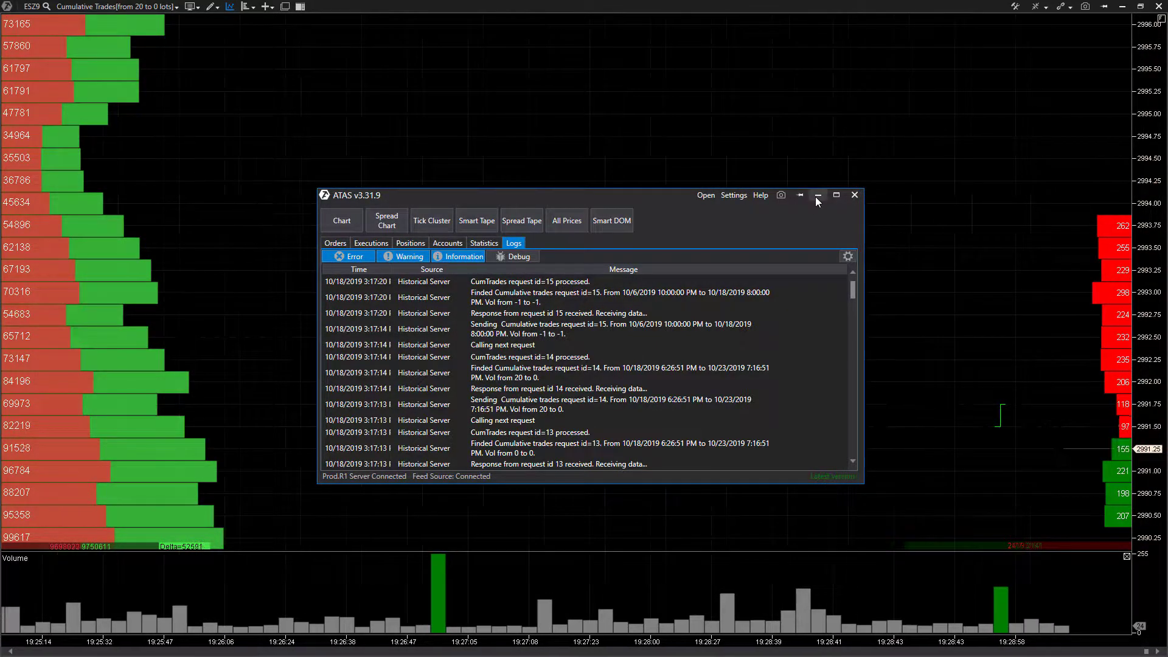
# Step: Minimize the main window and bring up the chart's Visual Settings panel
pyautogui.click(818, 195)
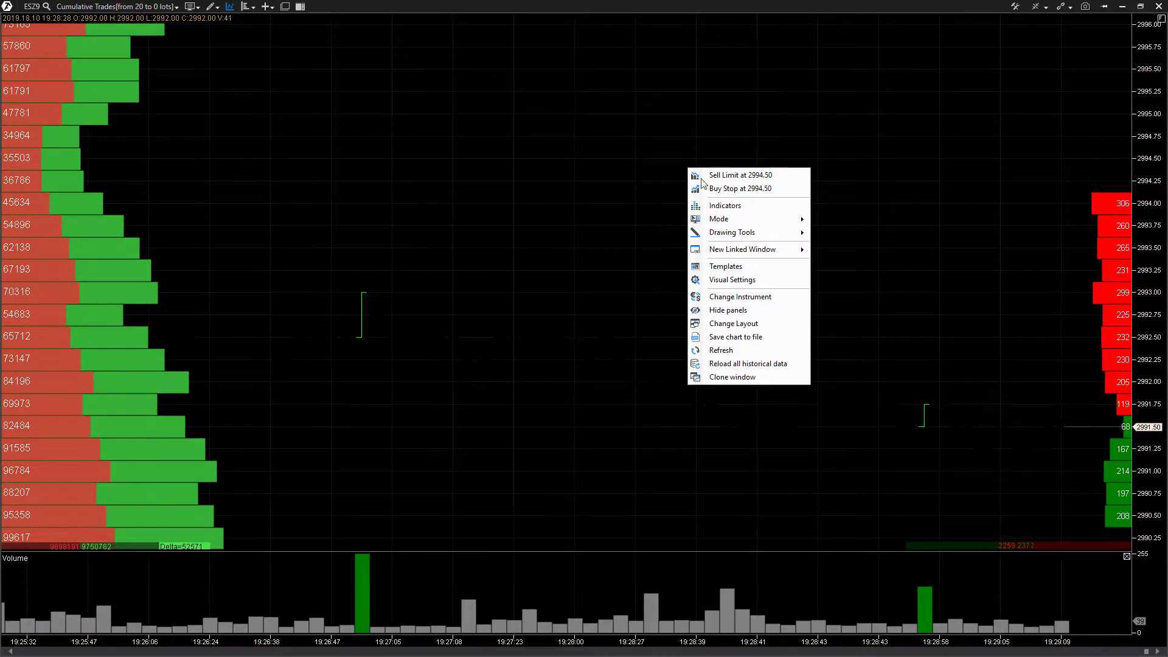
pyautogui.moveTo(775, 248)
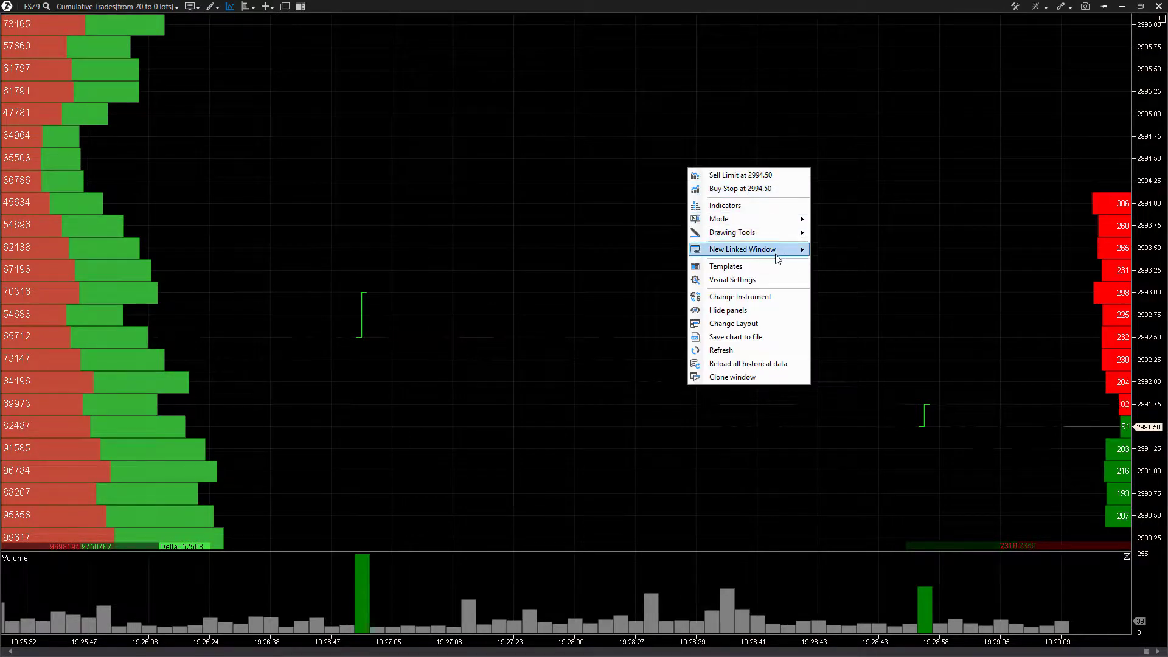
pyautogui.moveTo(754, 280)
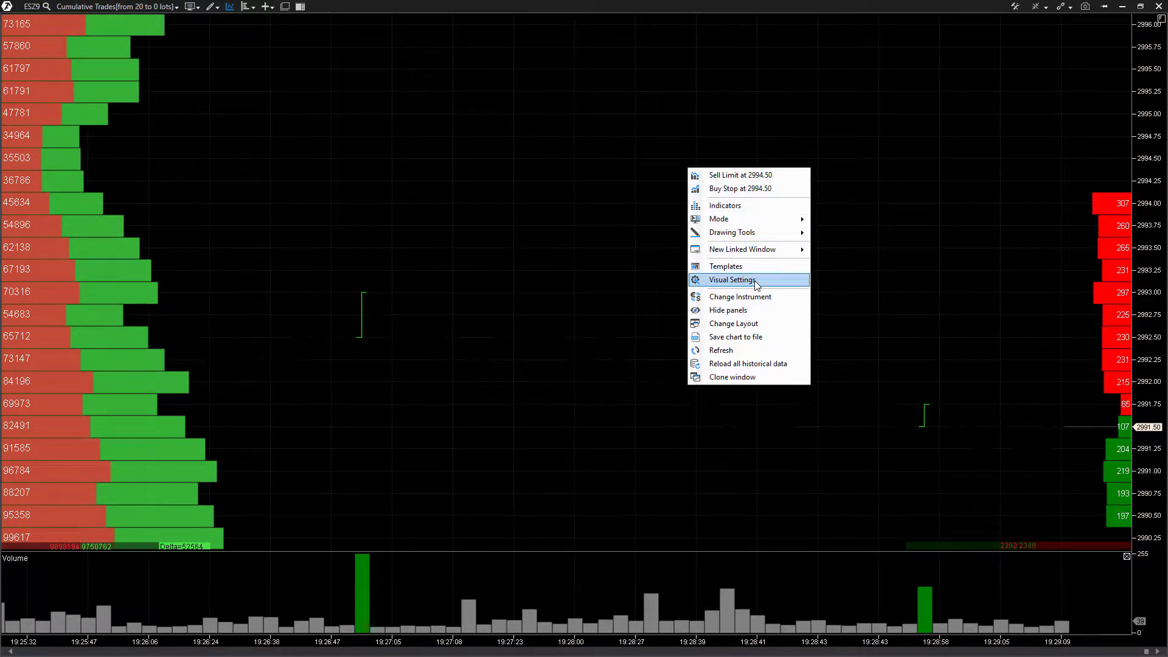
pyautogui.click(732, 279)
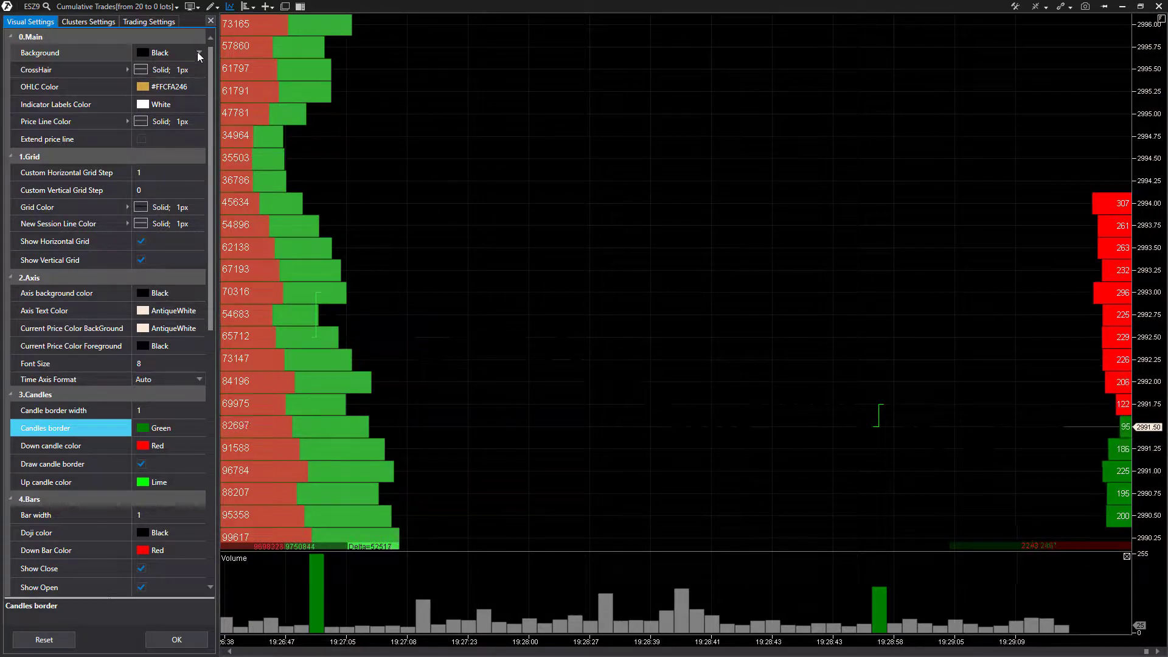
pyautogui.click(67, 53)
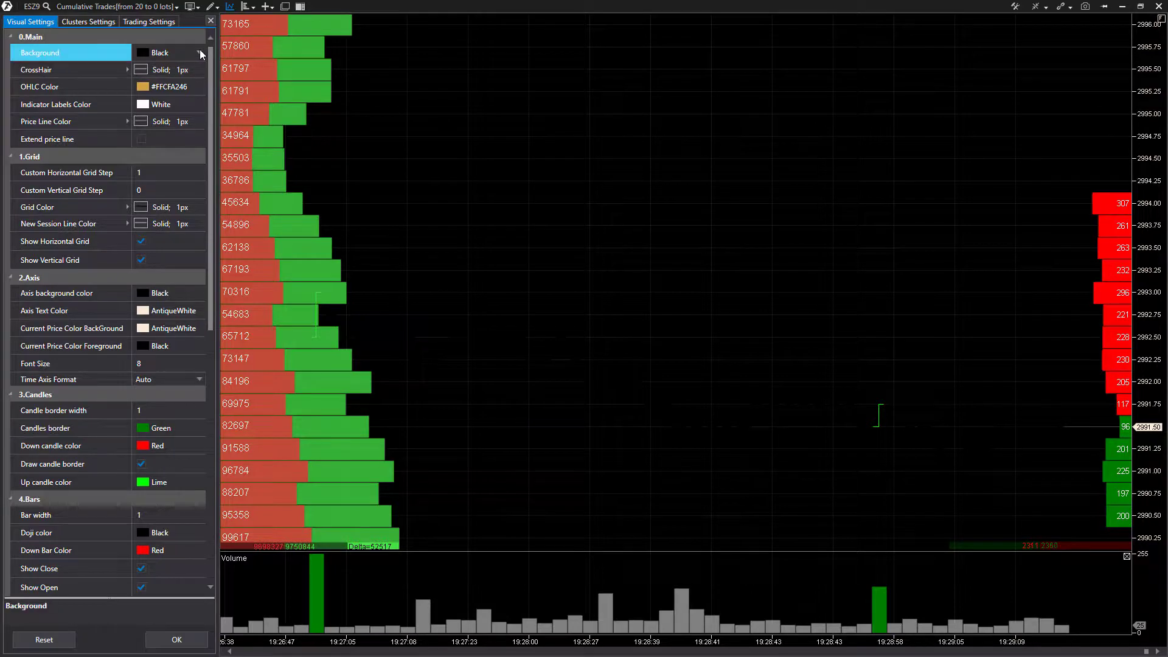
pyautogui.click(198, 52)
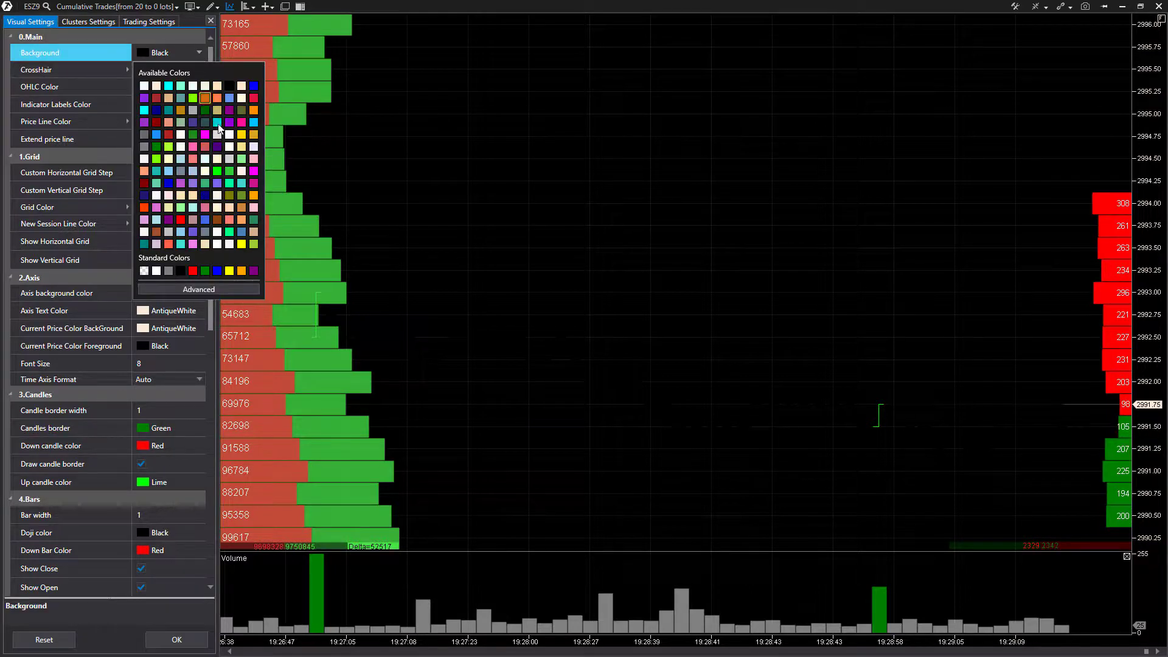
pyautogui.click(241, 243)
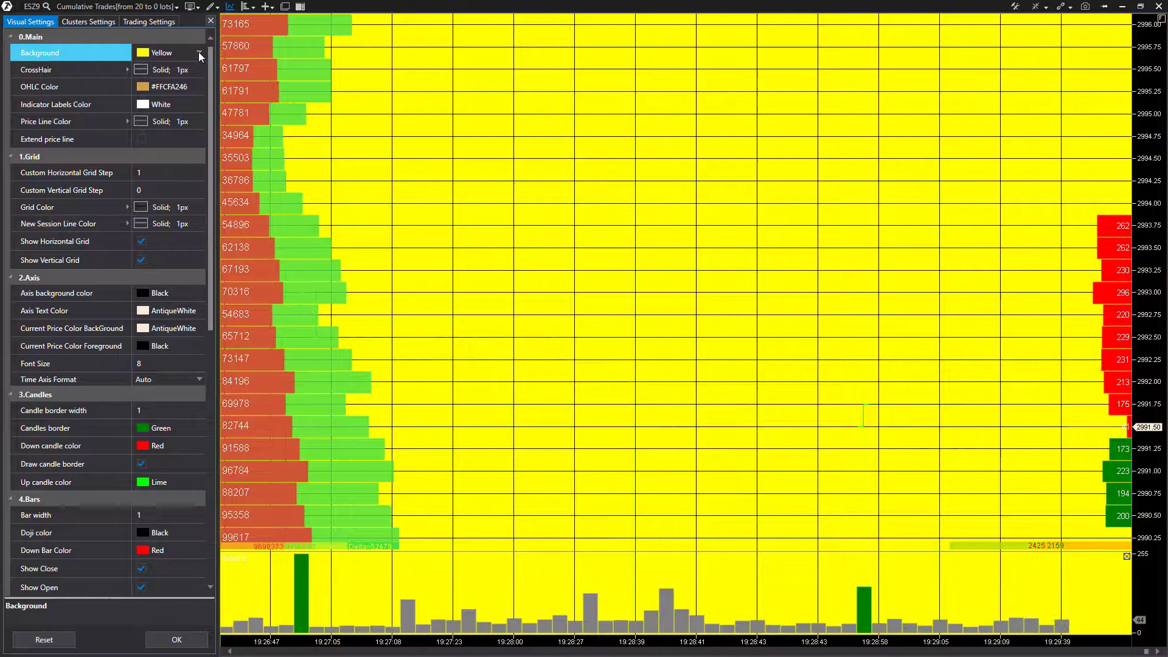
pyautogui.click(197, 53)
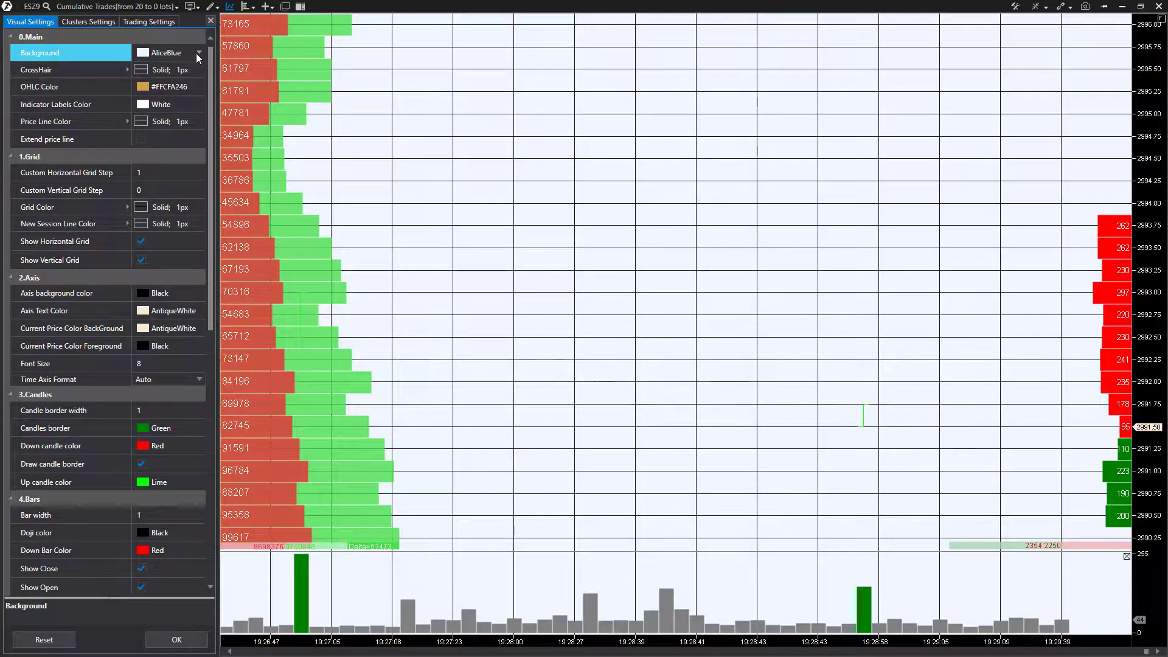
pyautogui.click(199, 52)
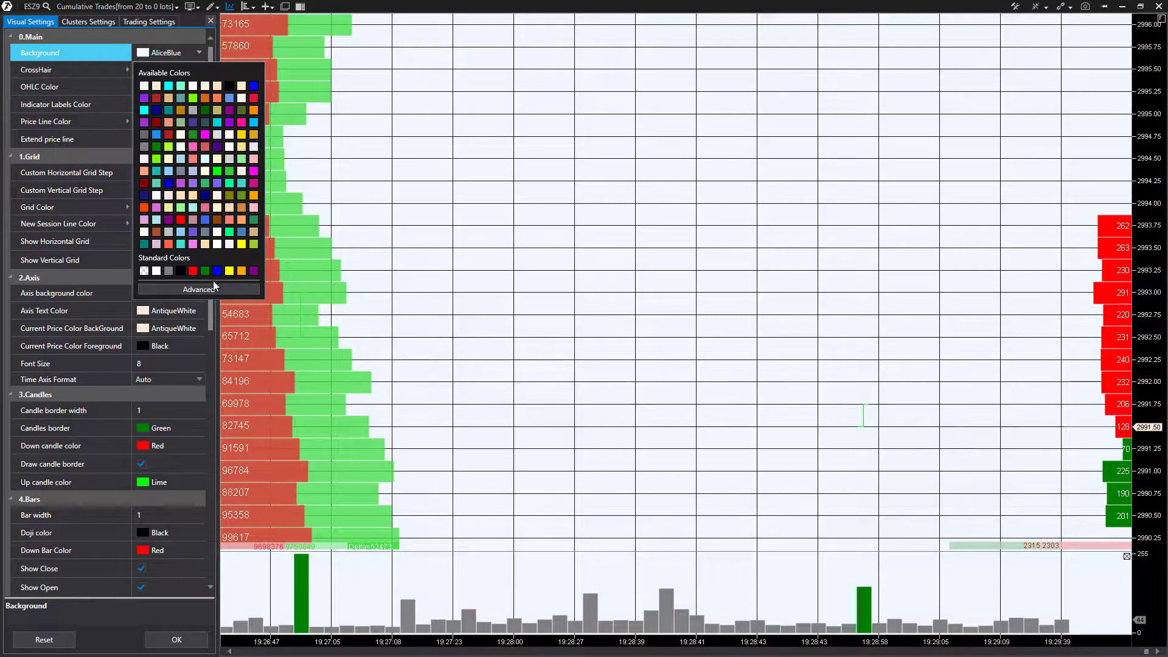
pyautogui.click(198, 289)
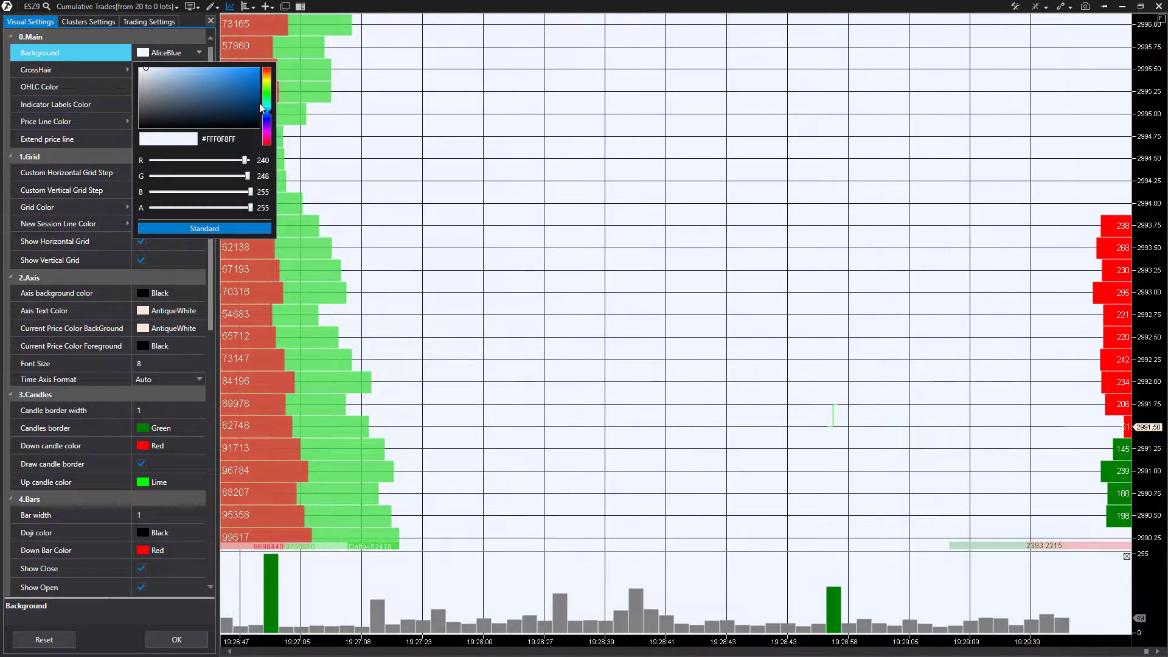
pyautogui.click(198, 53)
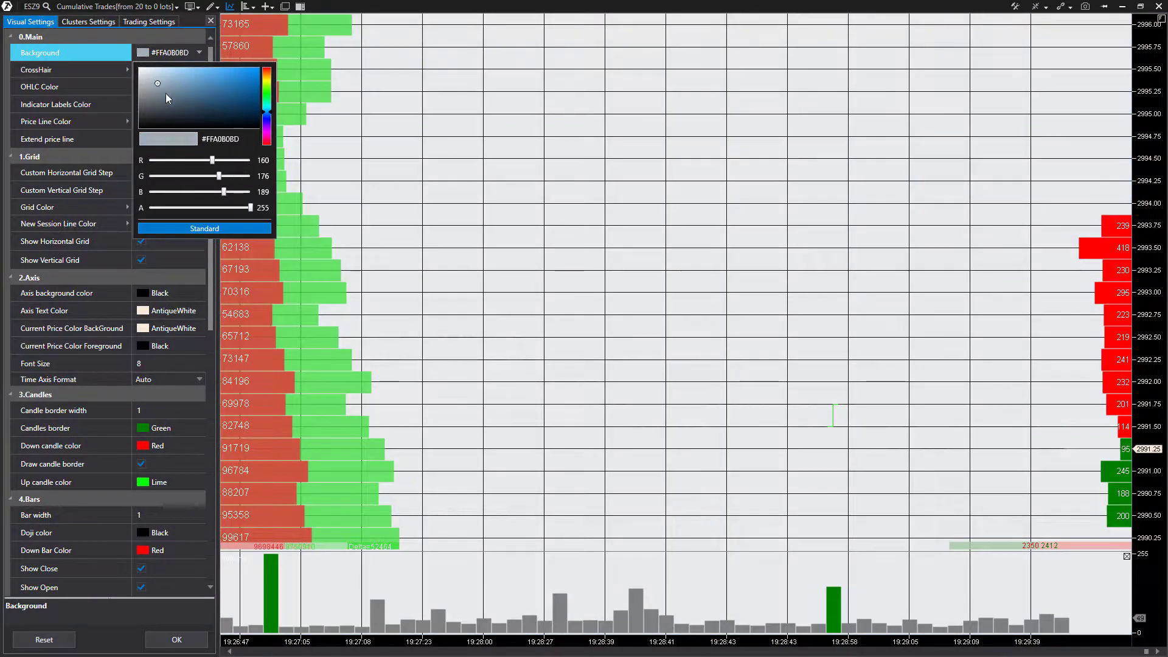
pyautogui.click(180, 91)
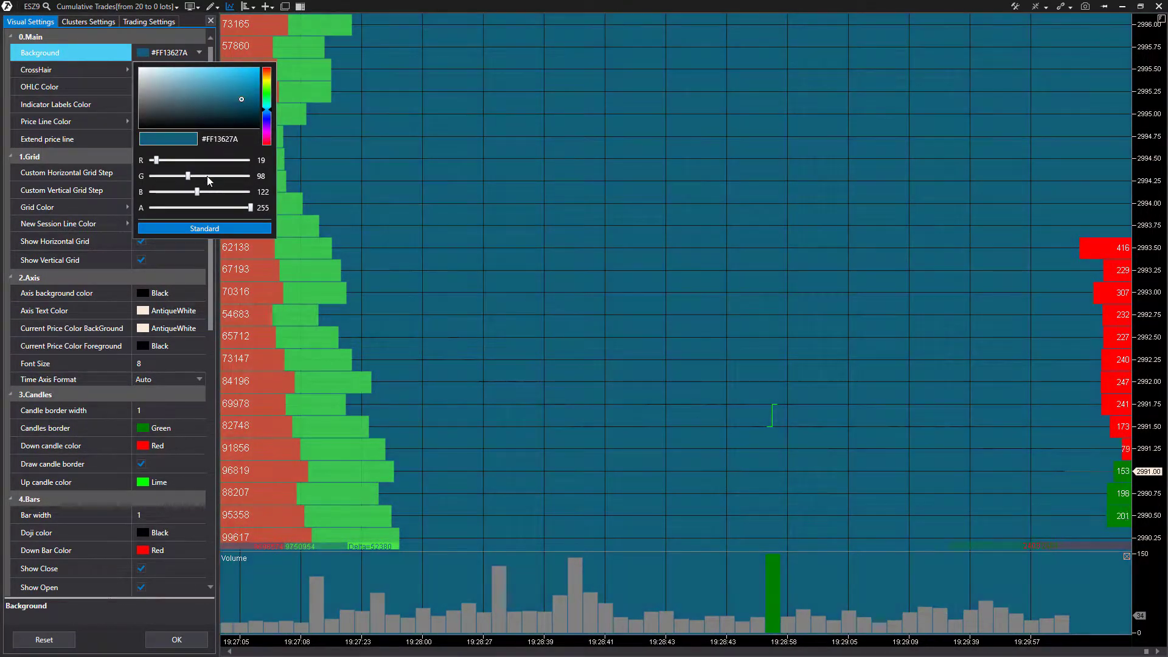
pyautogui.moveTo(188, 175); pyautogui.dragTo(238, 175)
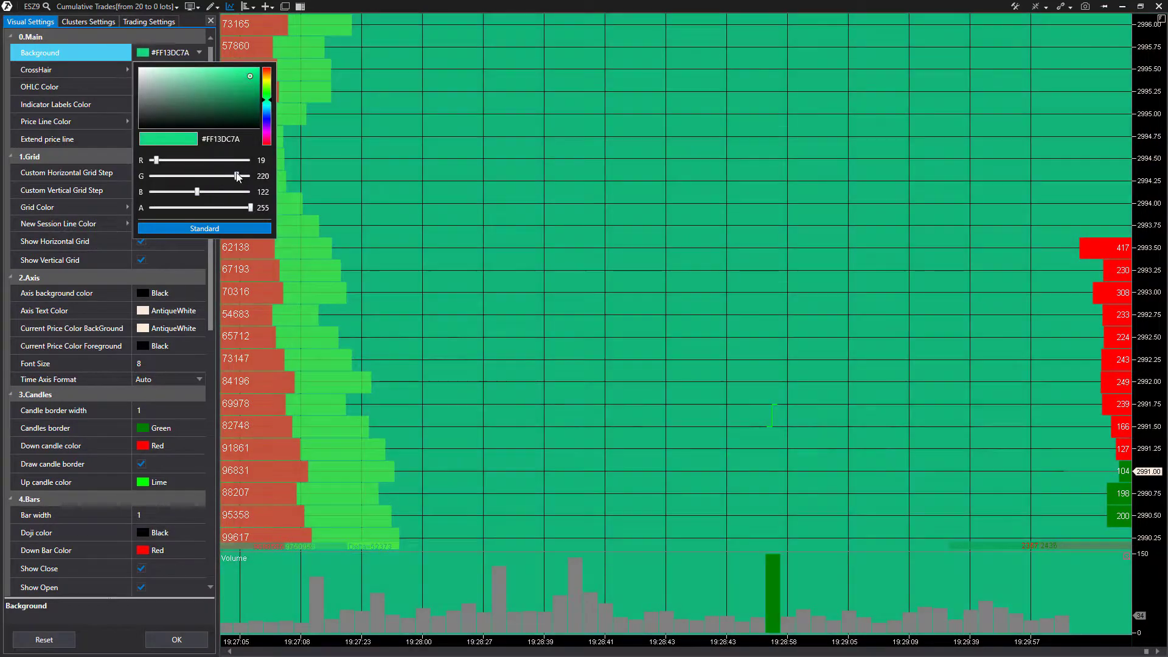
pyautogui.moveTo(204, 191); pyautogui.dragTo(165, 191)
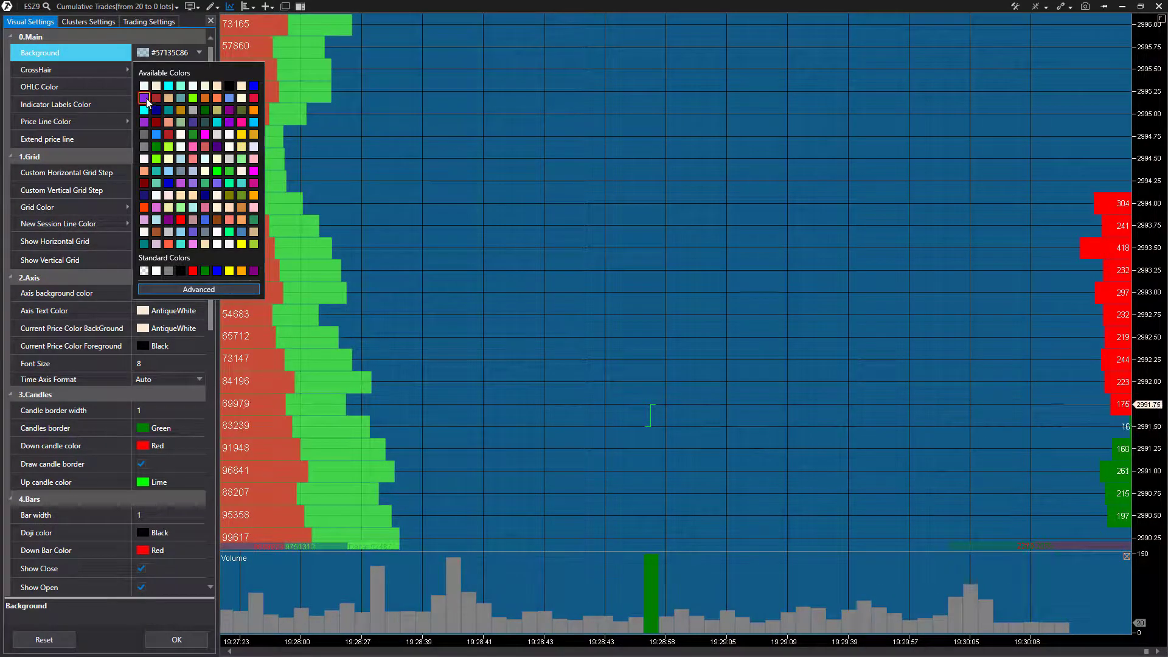
pyautogui.click(143, 85)
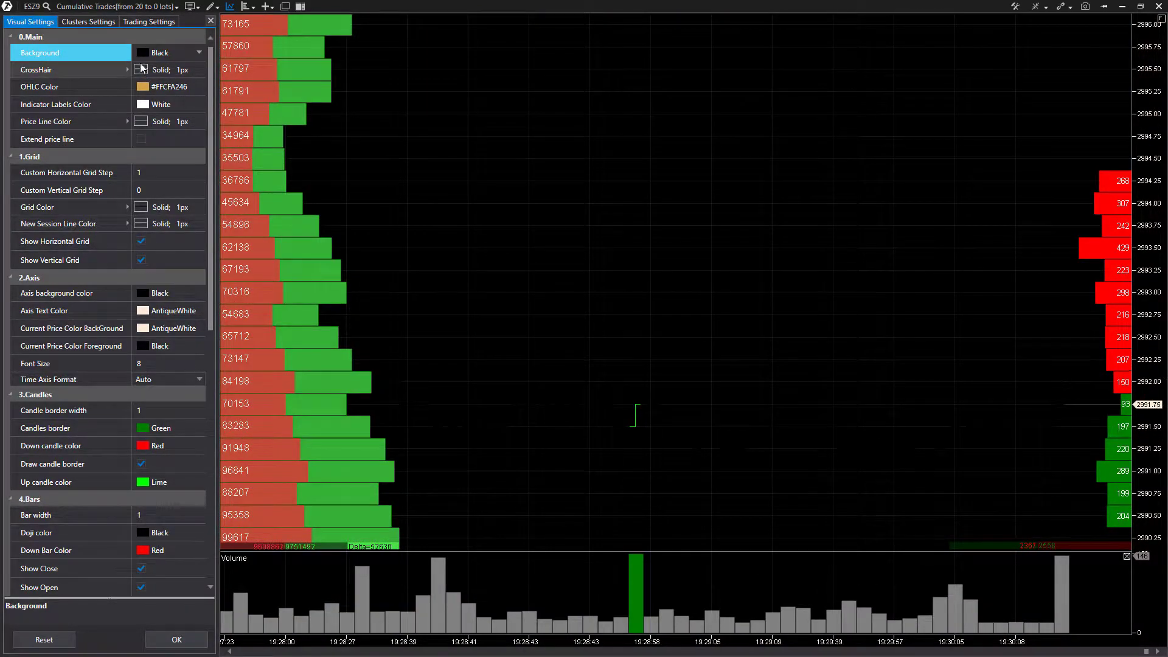
# Step: Set the crosshair colour to AliceBlue and its width to 4
pyautogui.click(35, 69)
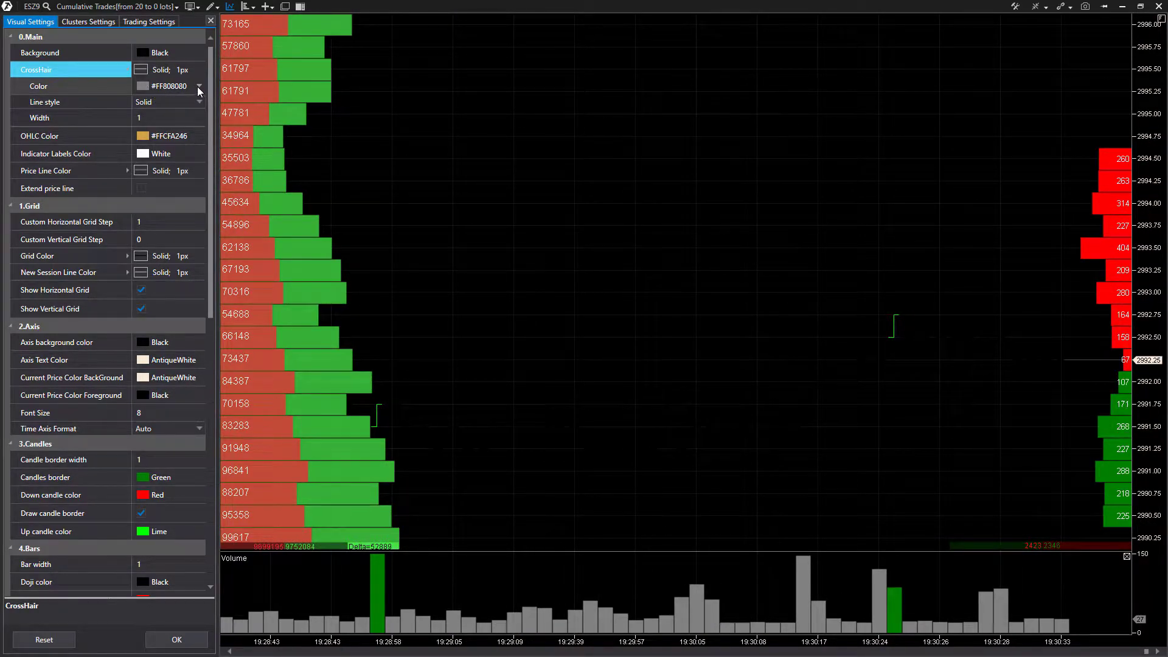
pyautogui.click(199, 85)
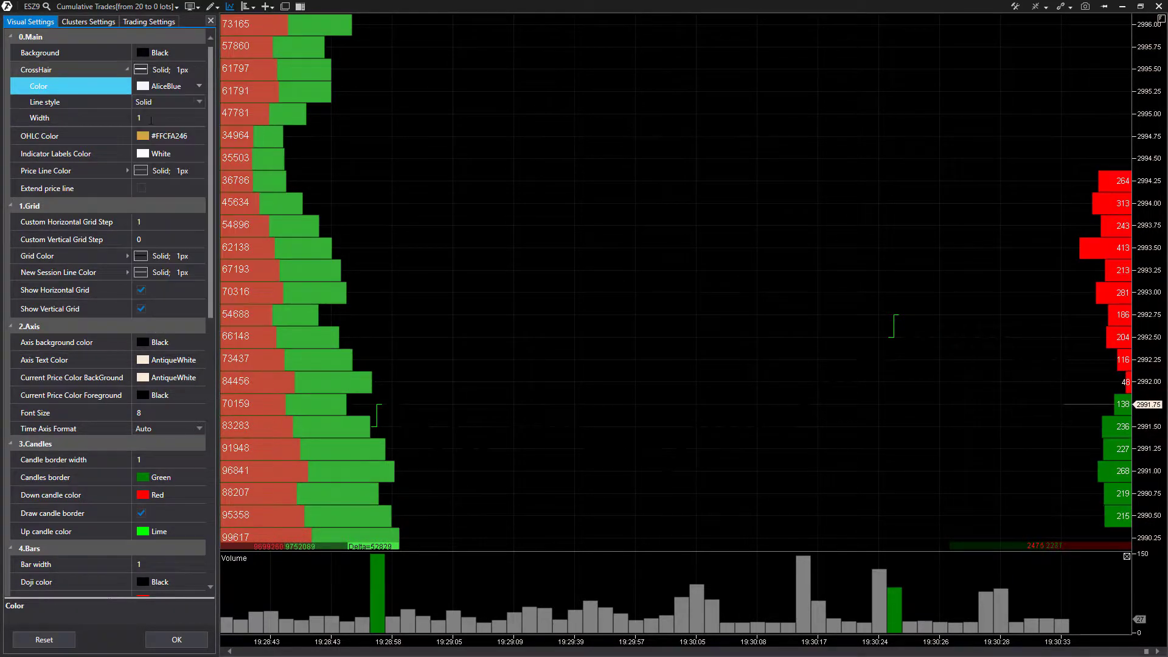
pyautogui.moveTo(832, 263)
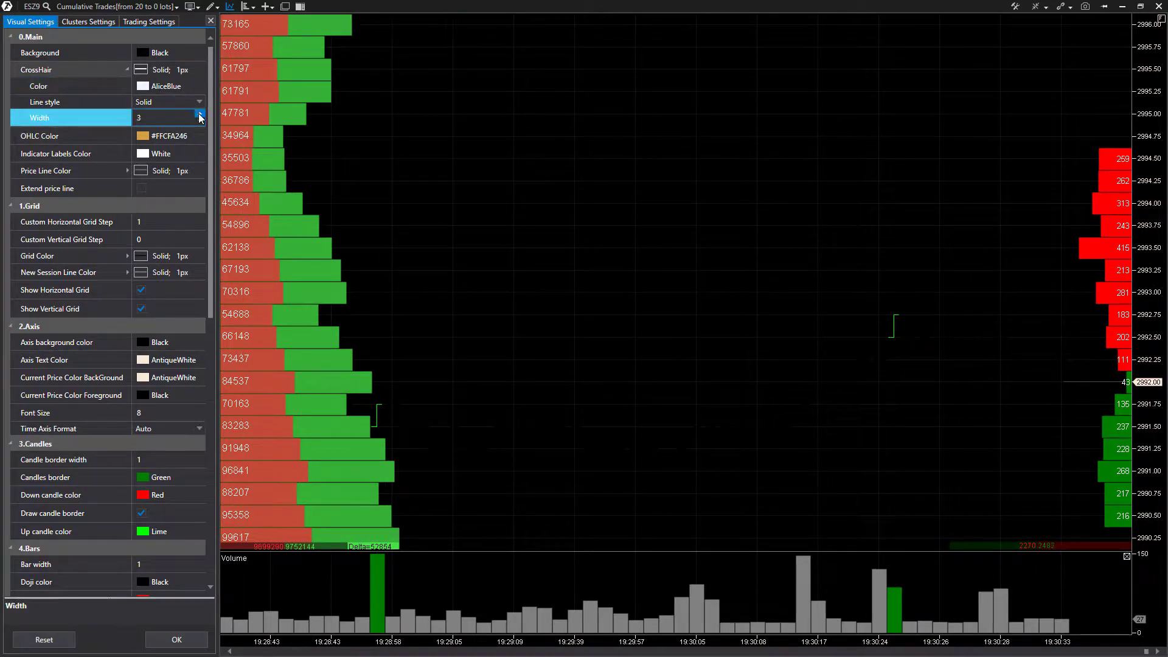
pyautogui.click(199, 115)
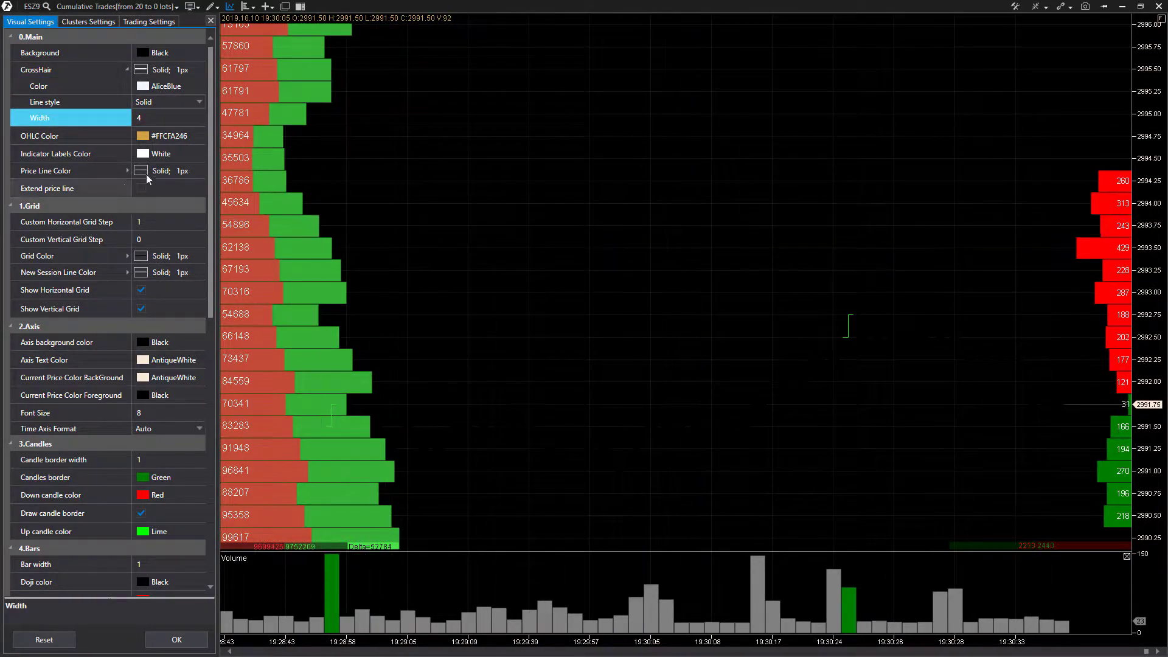
# Step: Change the crosshair line style from Solid to a dash-dot-dot pattern
pyautogui.click(168, 101)
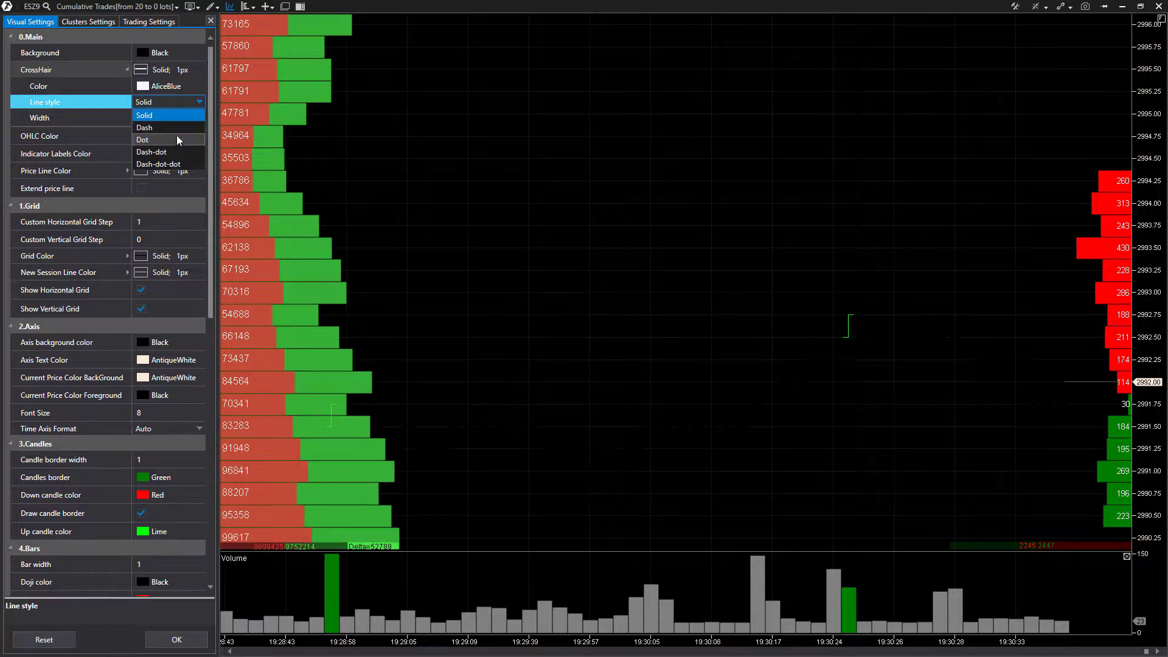
pyautogui.click(145, 127)
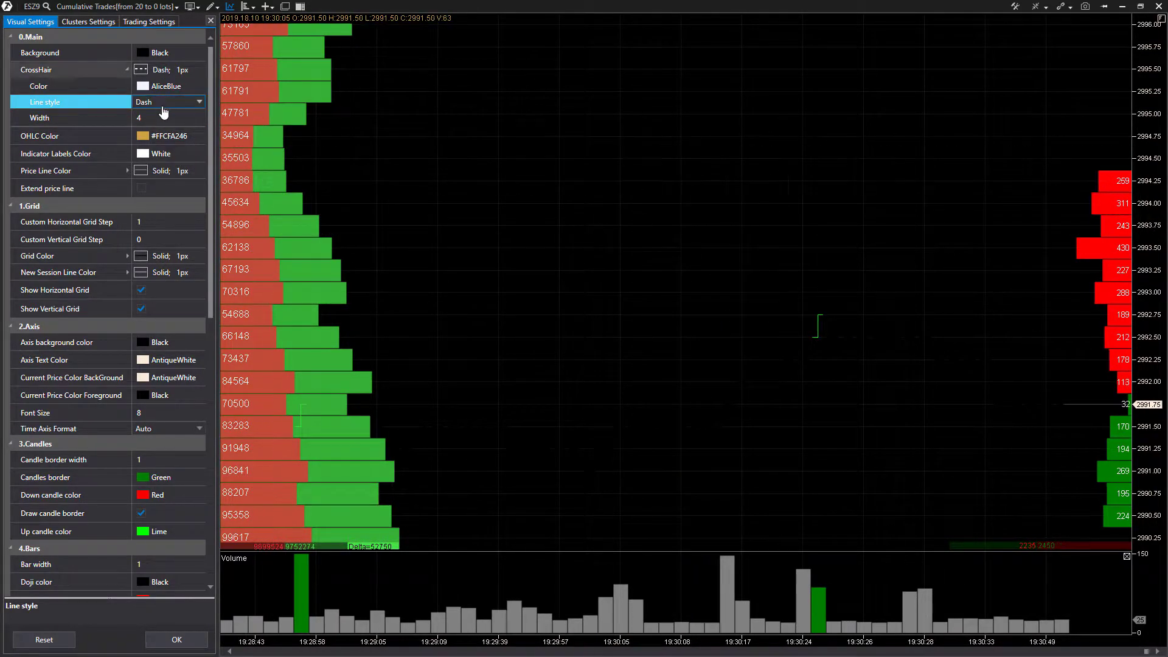
pyautogui.click(168, 101)
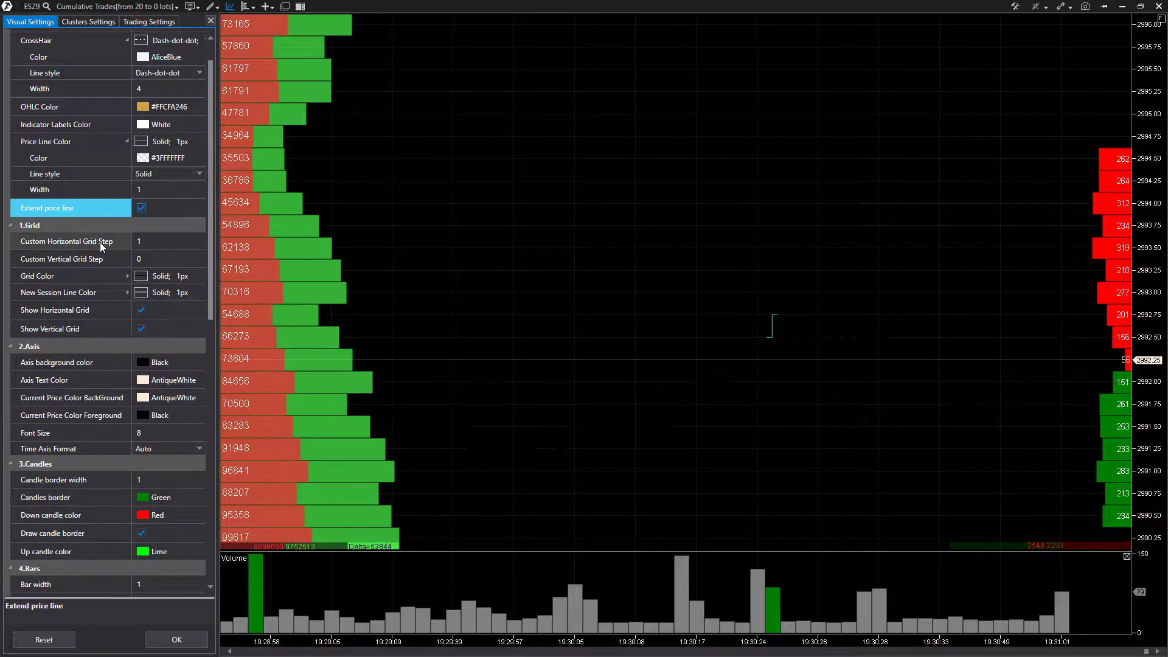
# Step: Select the Custom Horizontal Grid Step field in the grid settings
pyautogui.click(67, 241)
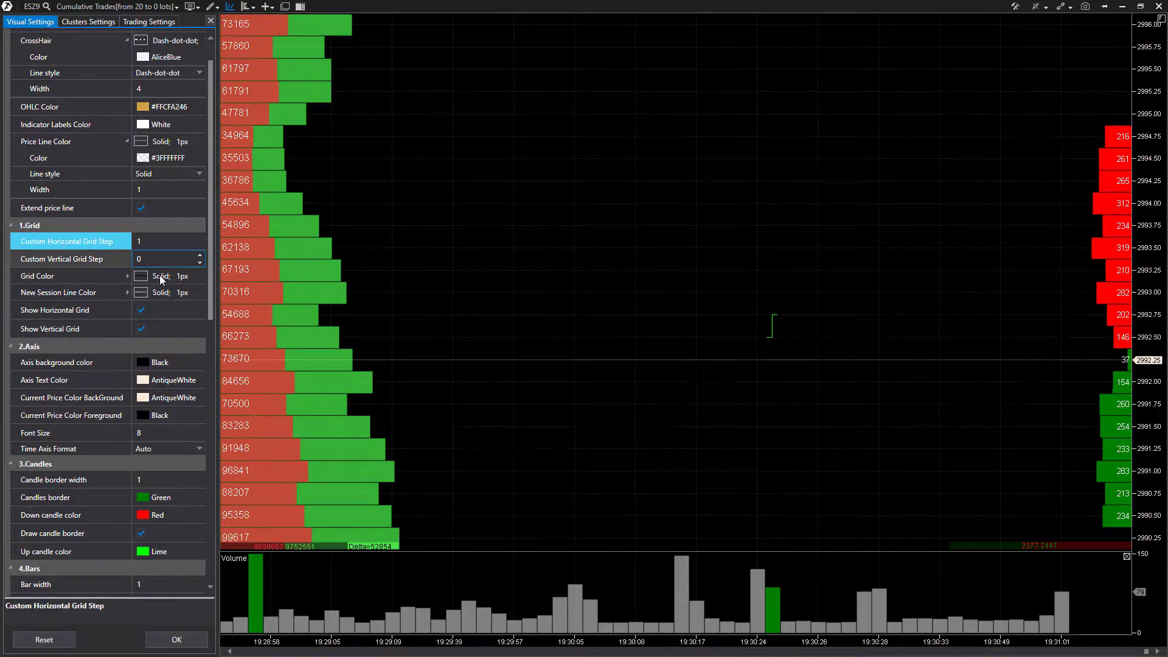
pyautogui.scroll(-3)
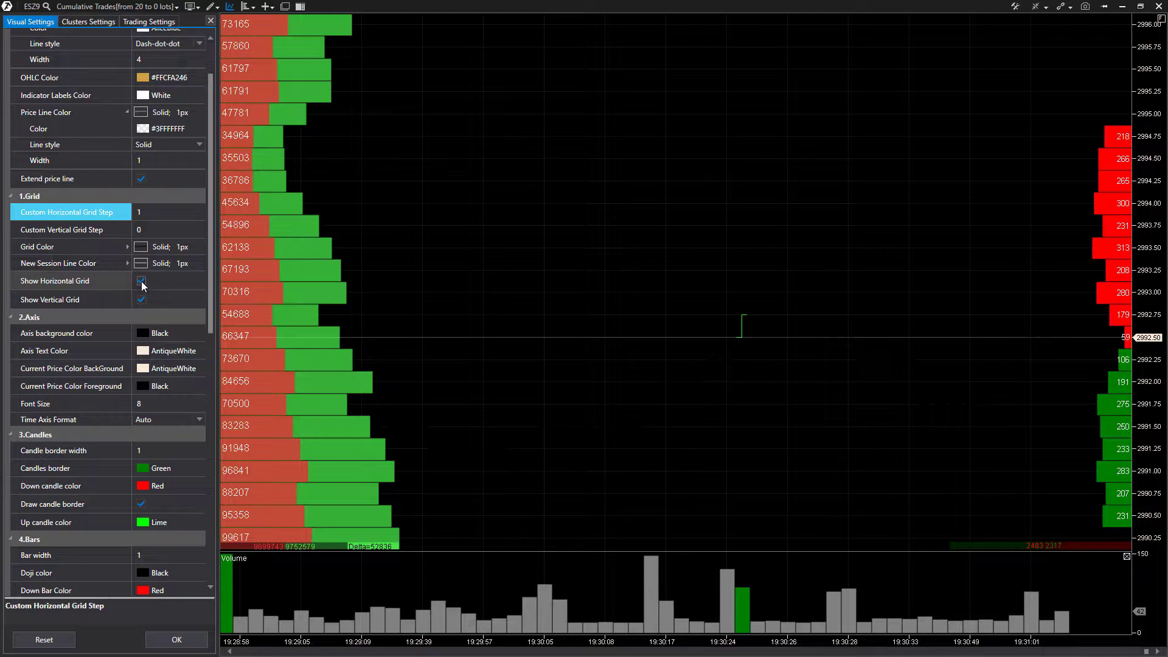
# Step: Set the grid colour to AliceBlue
pyautogui.click(67, 247)
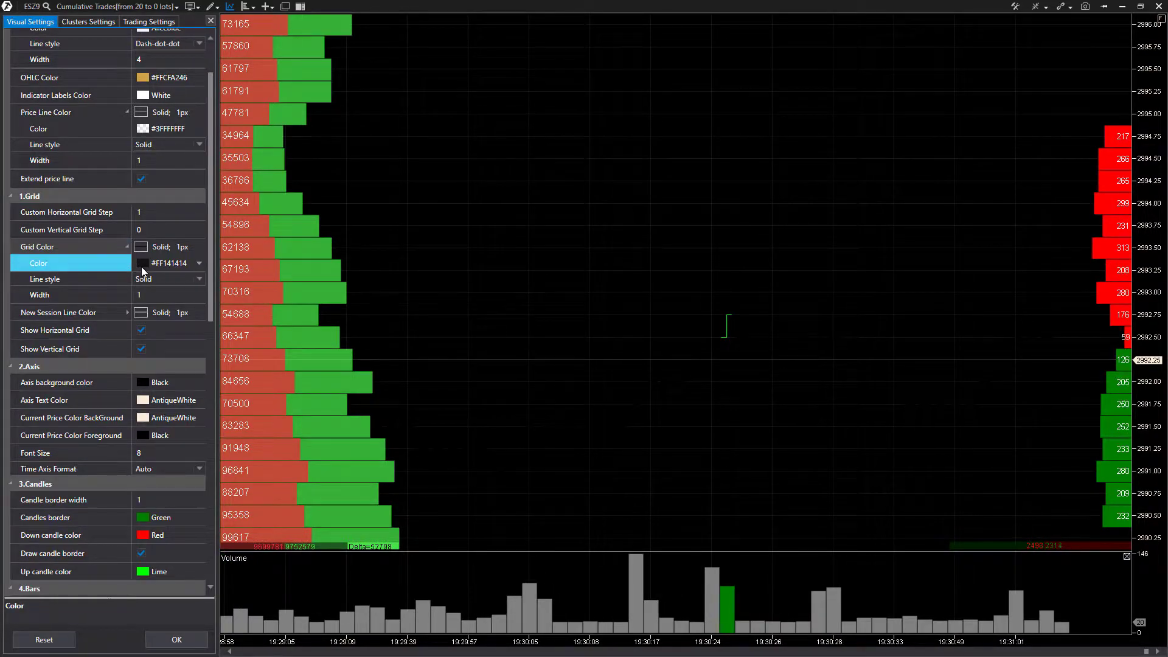
pyautogui.click(170, 262)
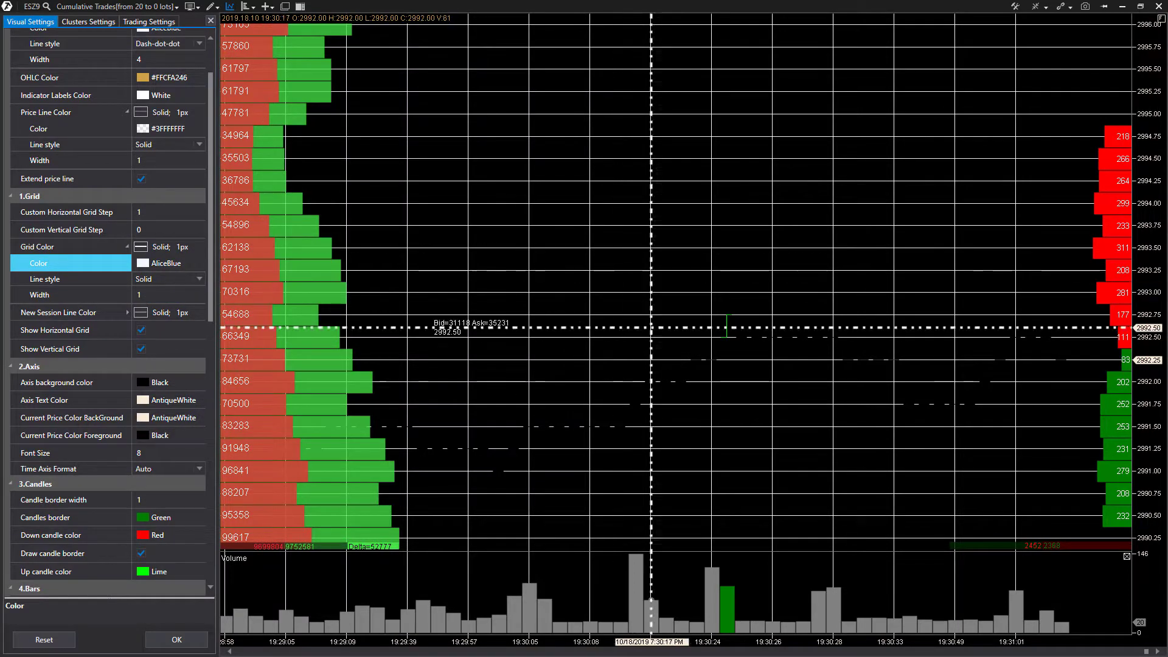
pyautogui.click(141, 330)
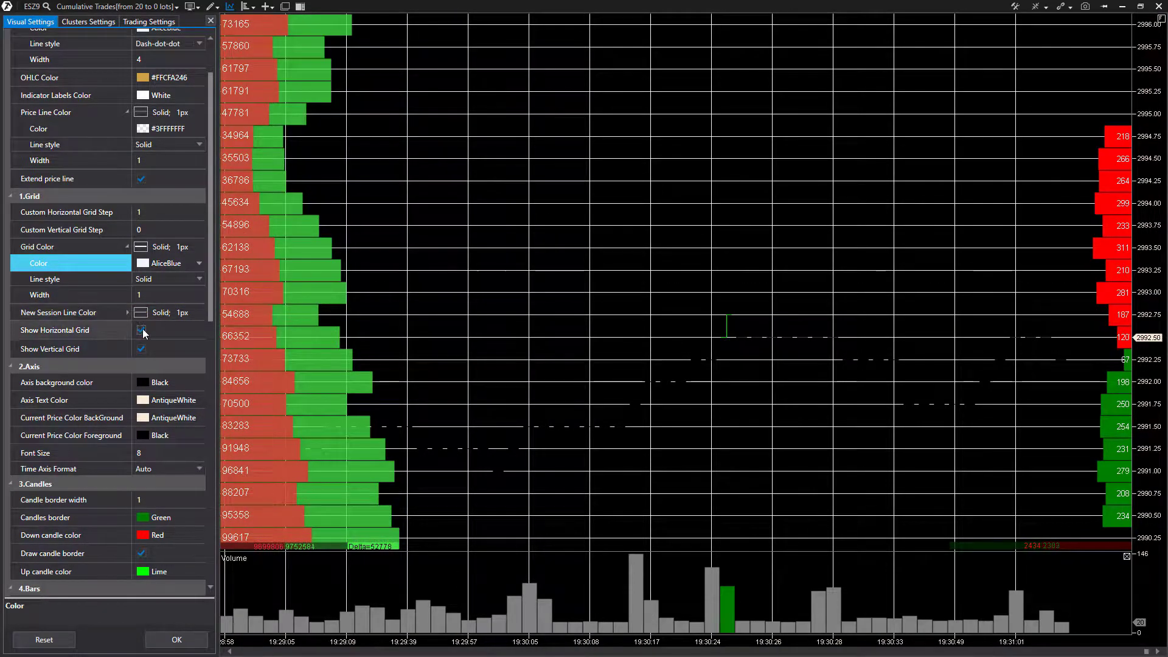
# Step: Toggle the horizontal grid off and back on, then make the grid gray
pyautogui.click(141, 330)
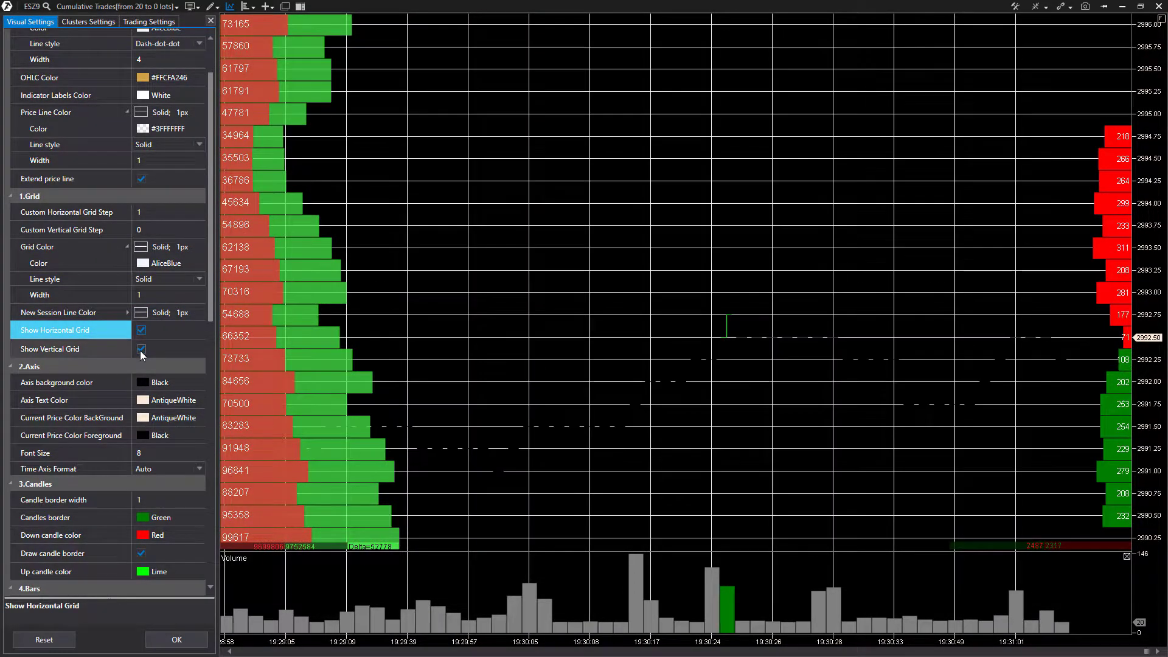
pyautogui.click(141, 329)
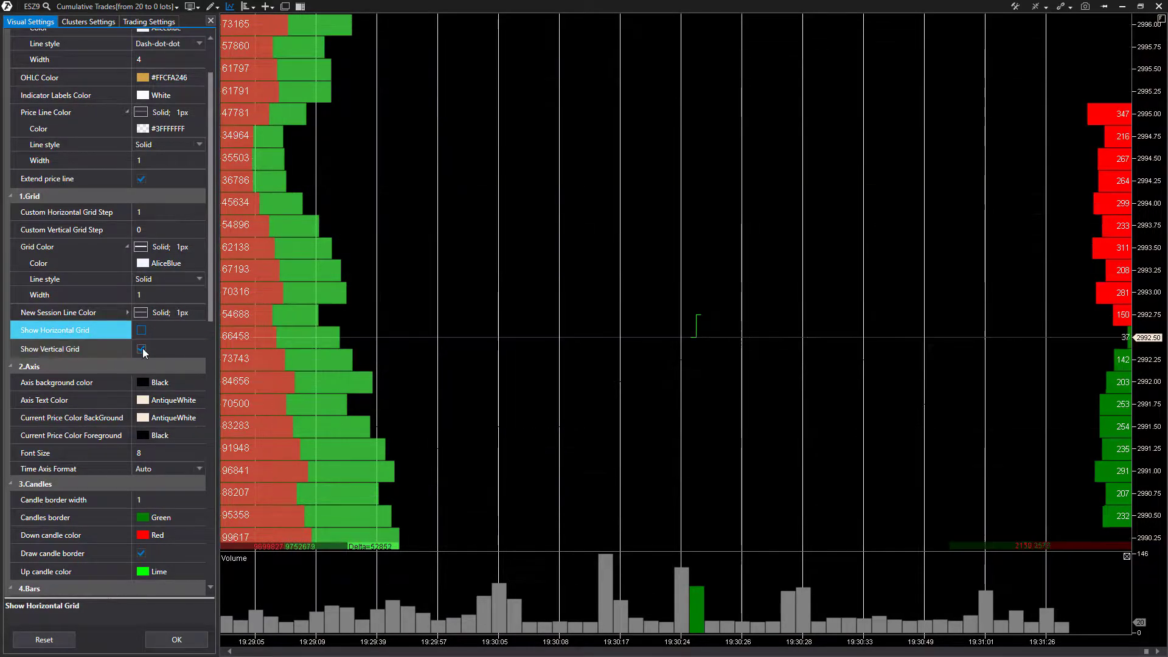
pyautogui.click(141, 330)
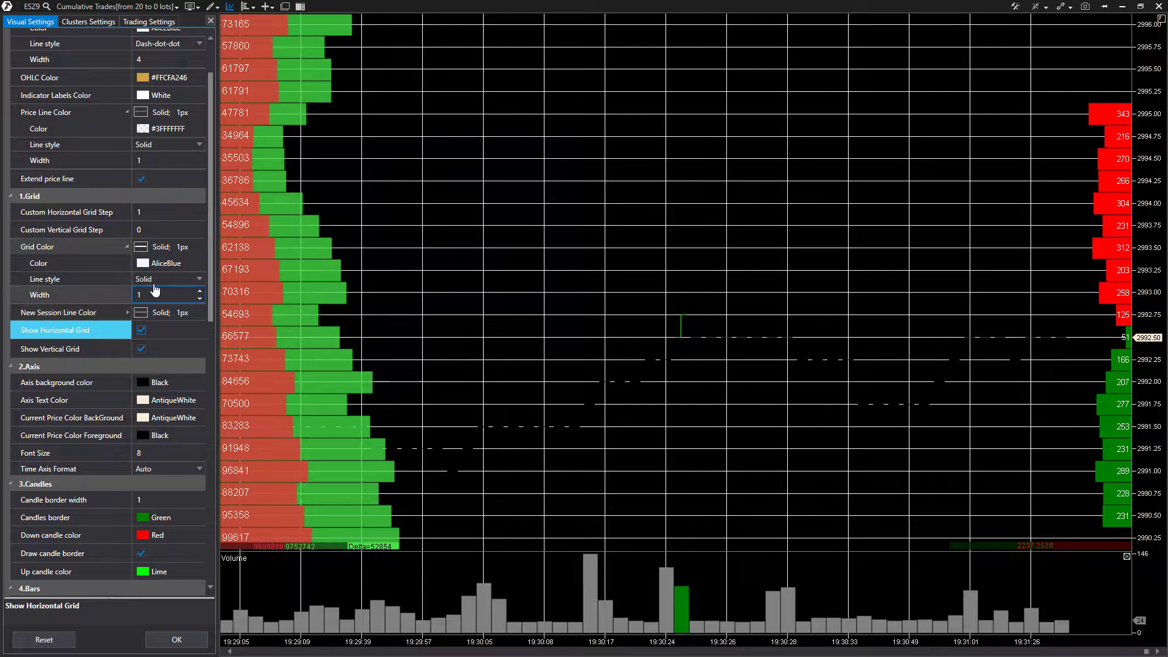
pyautogui.click(71, 247)
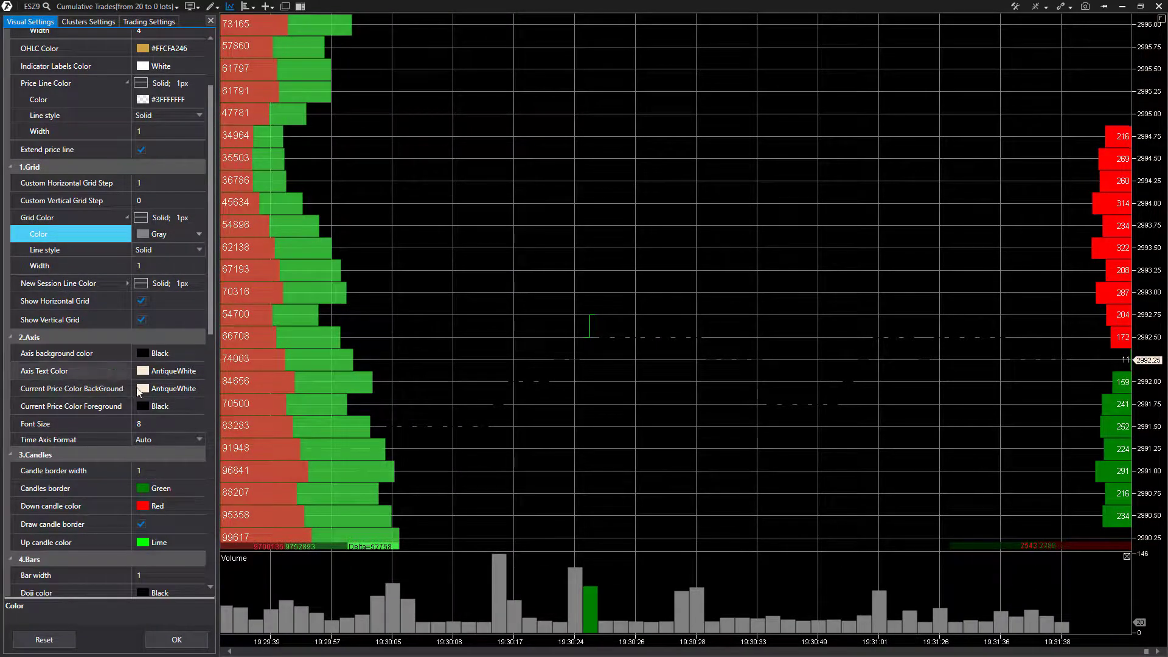
# Step: Set the candle border colour to Yellow and move to Clusters Settings
pyautogui.scroll(-3)
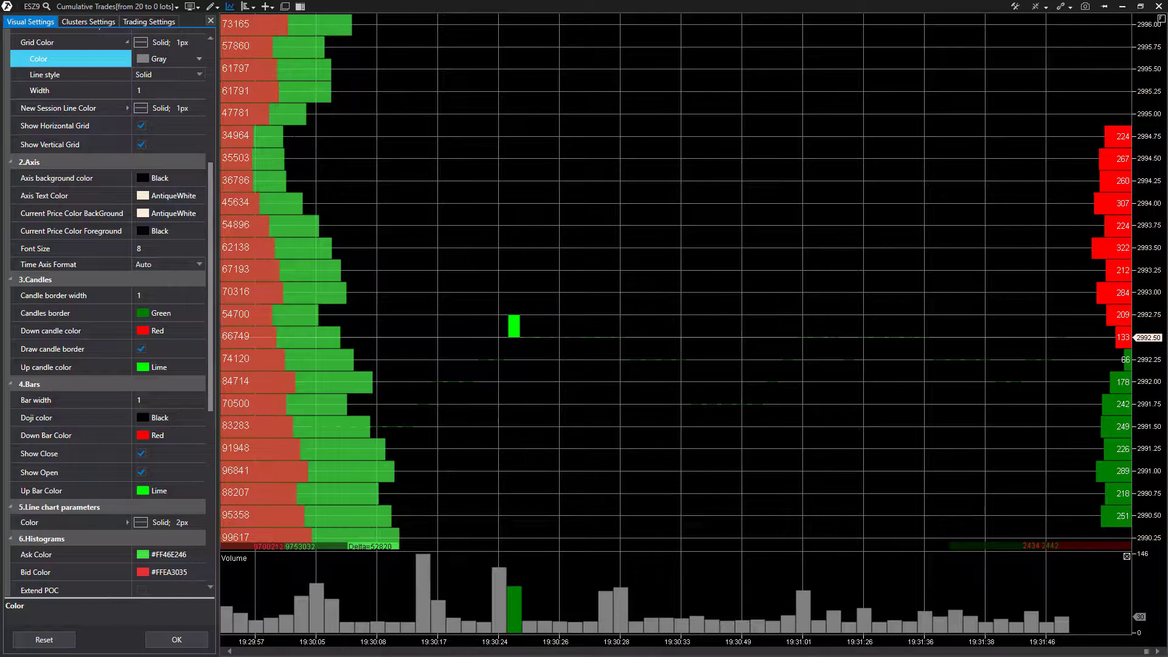
pyautogui.moveTo(651, 424)
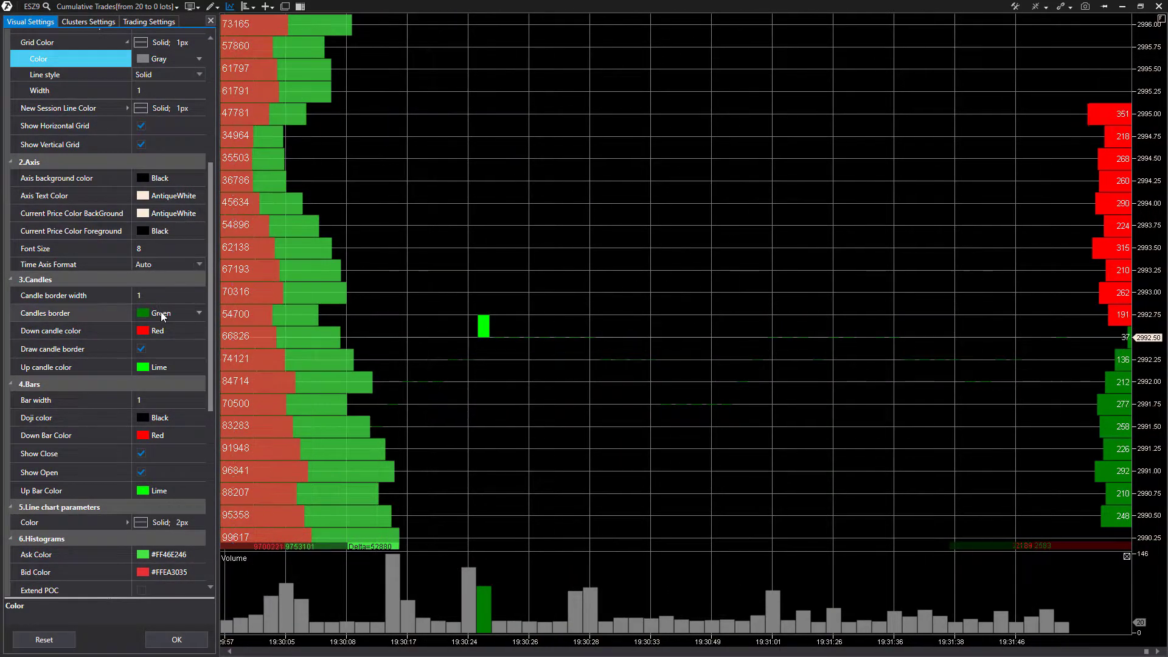
pyautogui.click(198, 313)
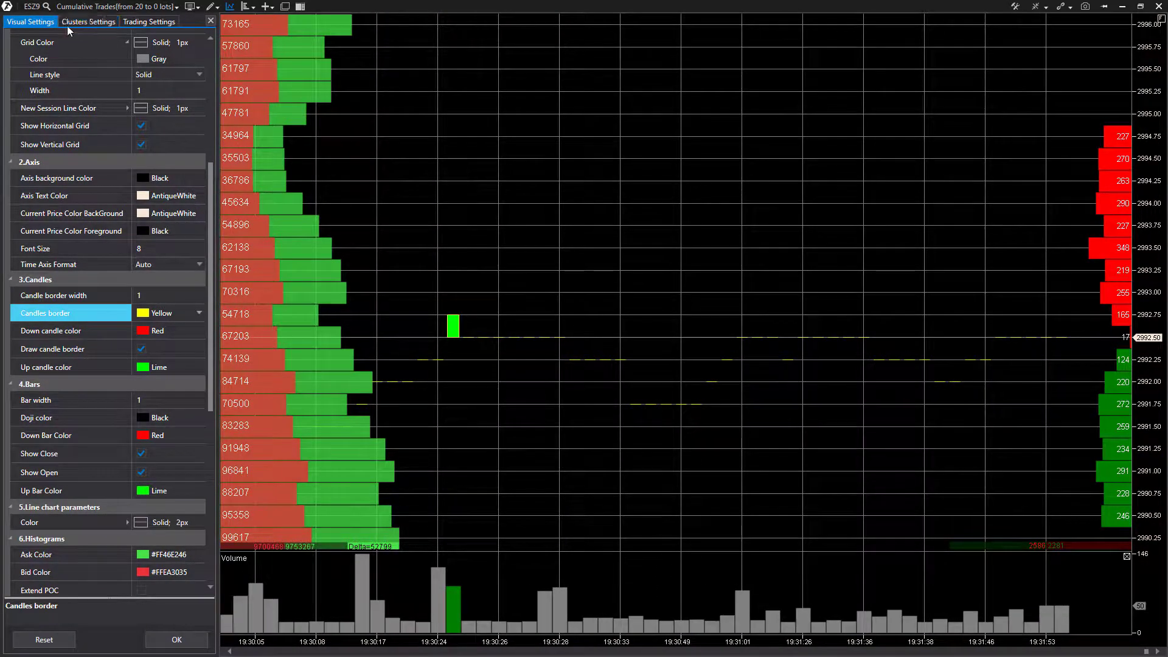
pyautogui.click(88, 21)
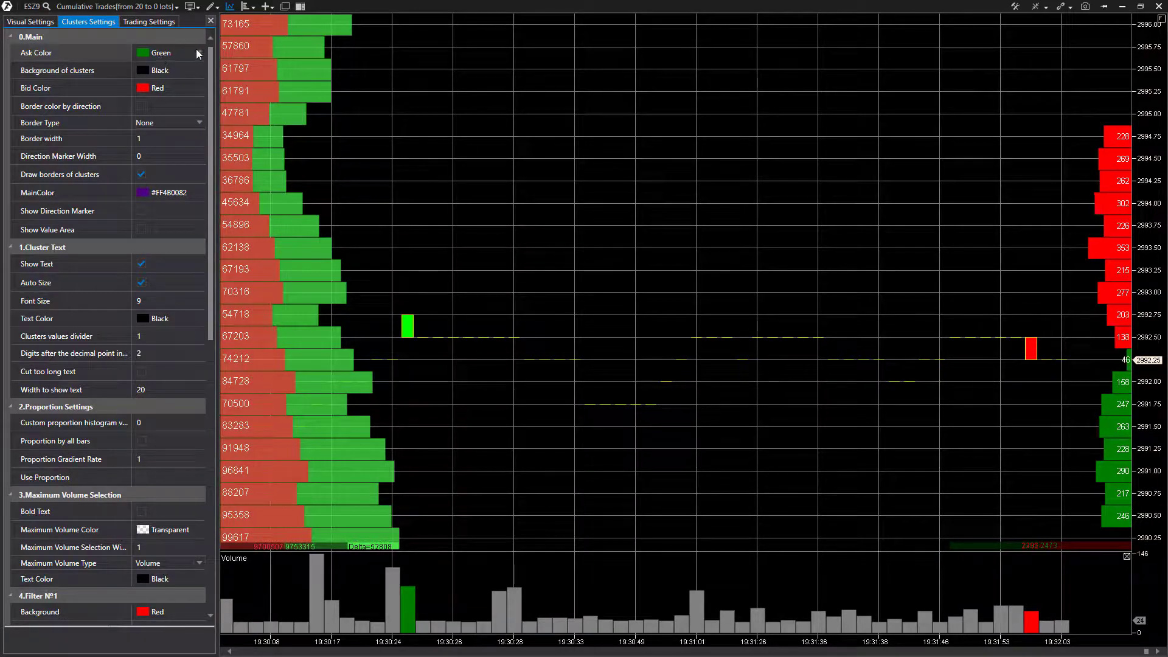
# Step: Set the cluster Ask Color to AliceBlue and return to Visual Settings
pyautogui.click(167, 53)
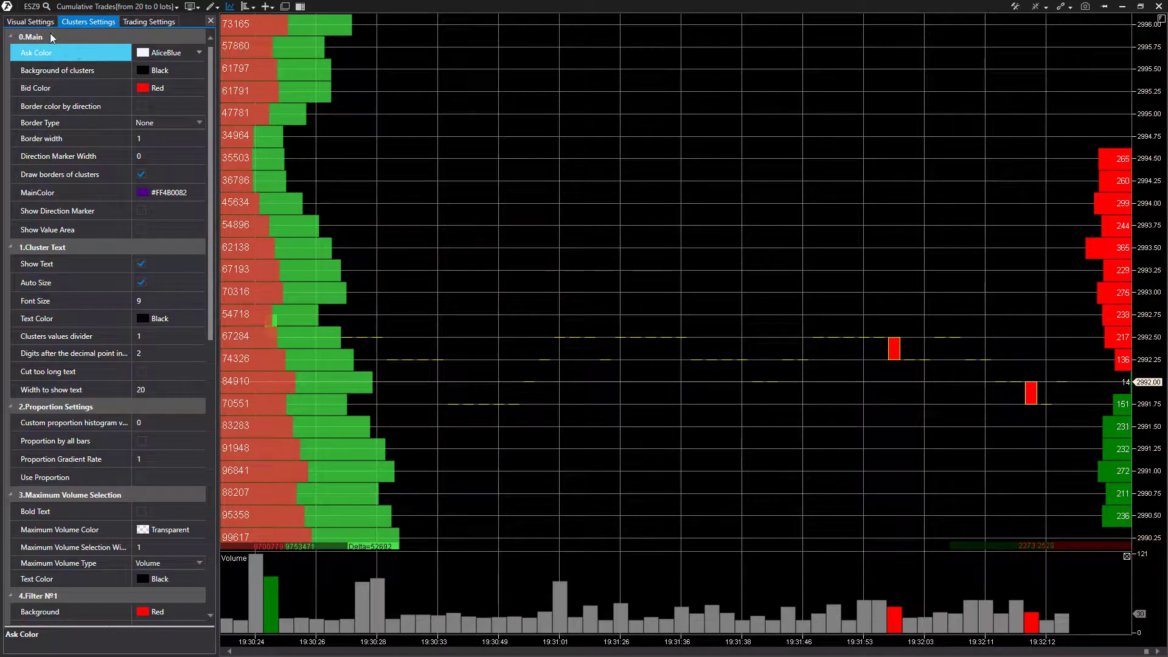
pyautogui.click(30, 20)
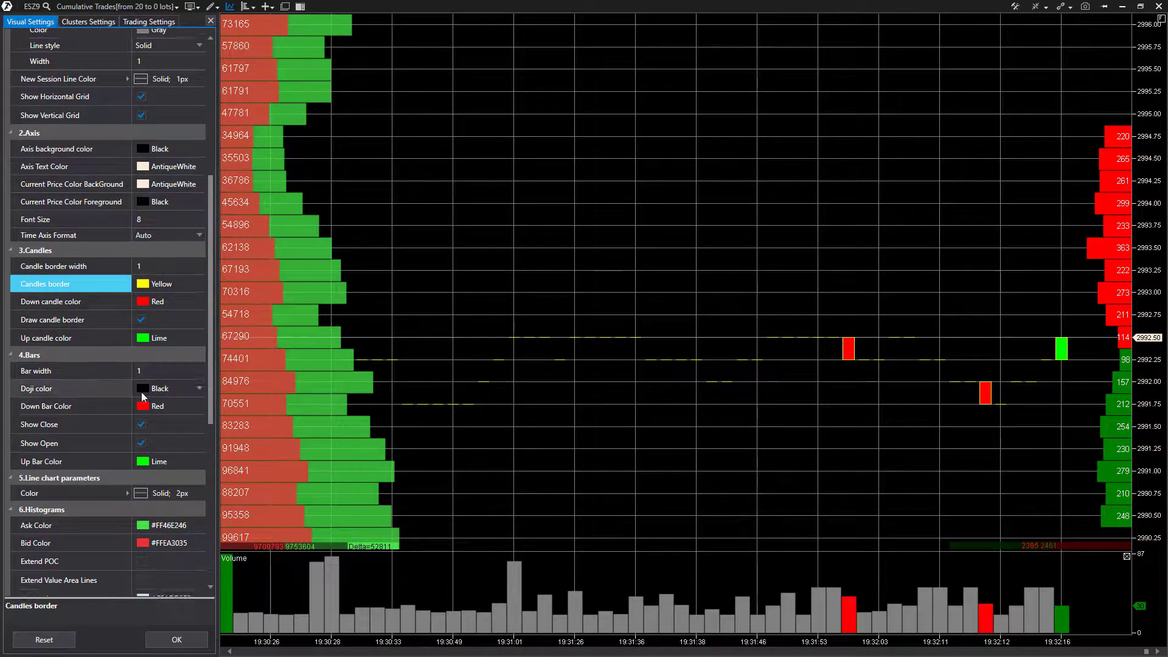
pyautogui.scroll(-3)
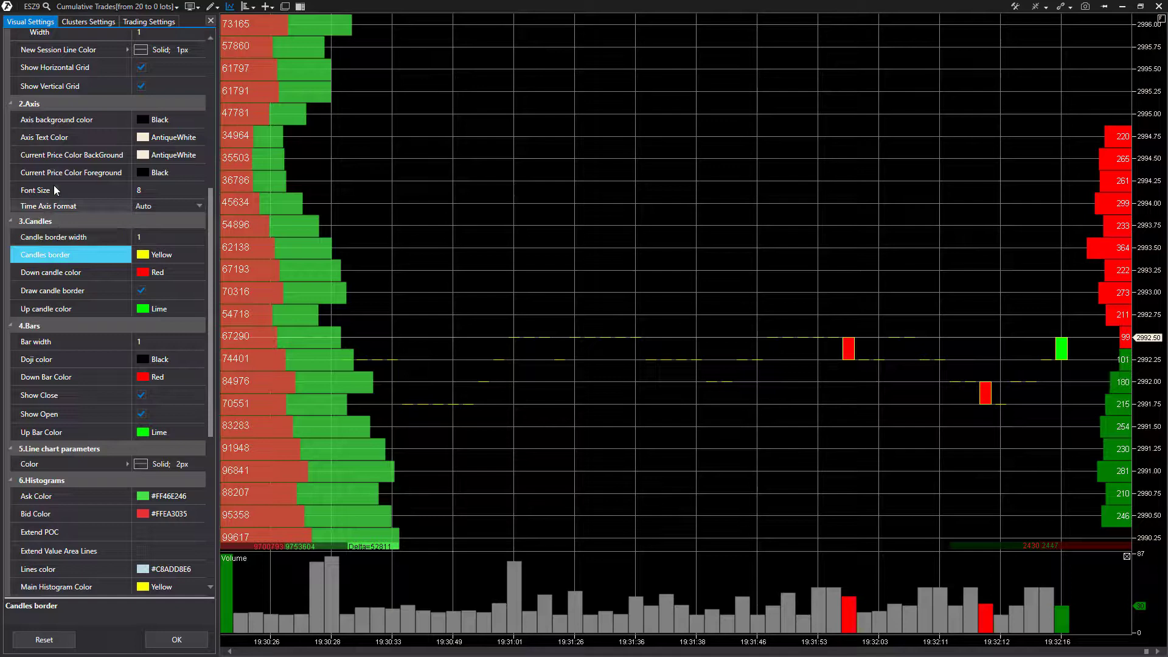
pyautogui.scroll(-3)
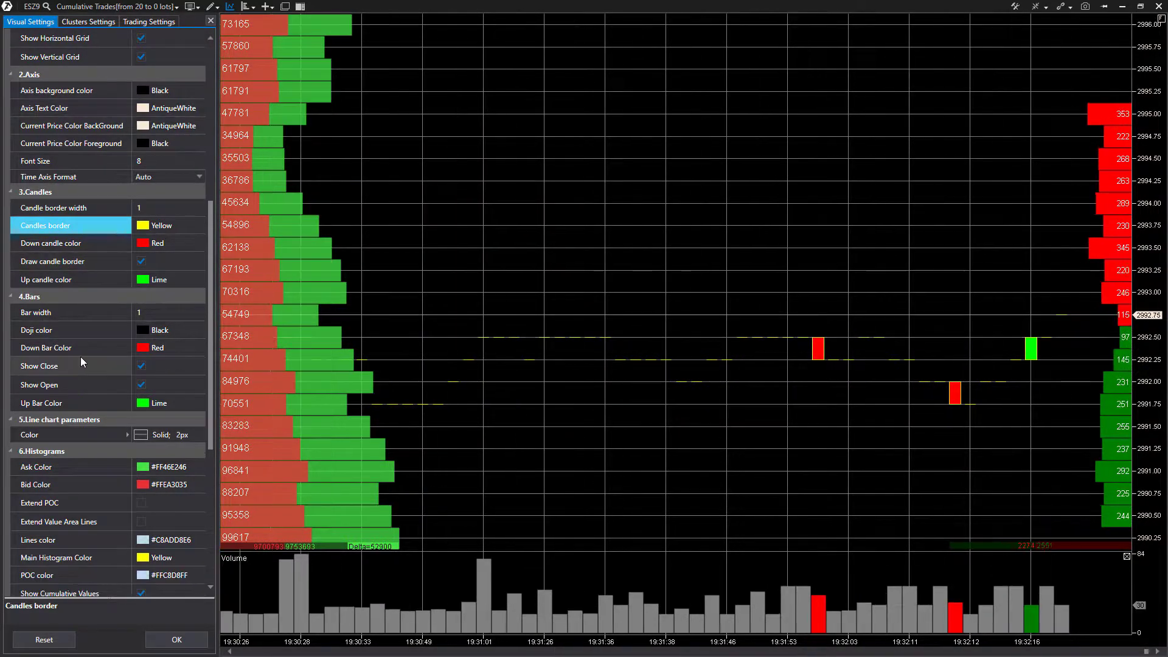
pyautogui.scroll(-3)
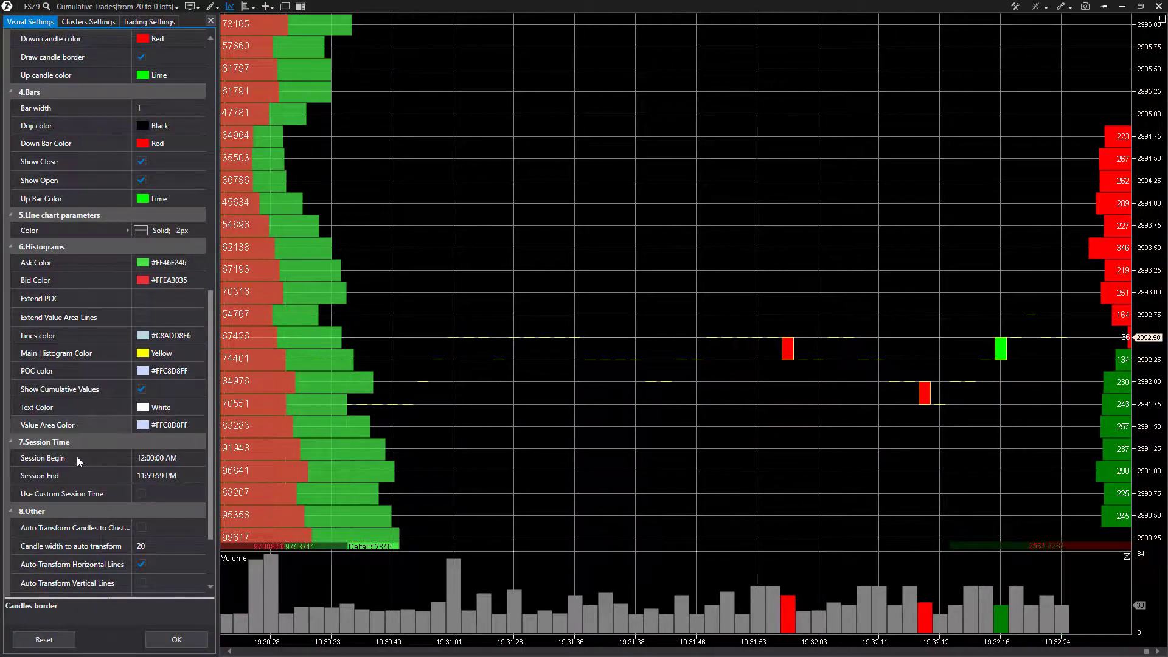
pyautogui.scroll(-3)
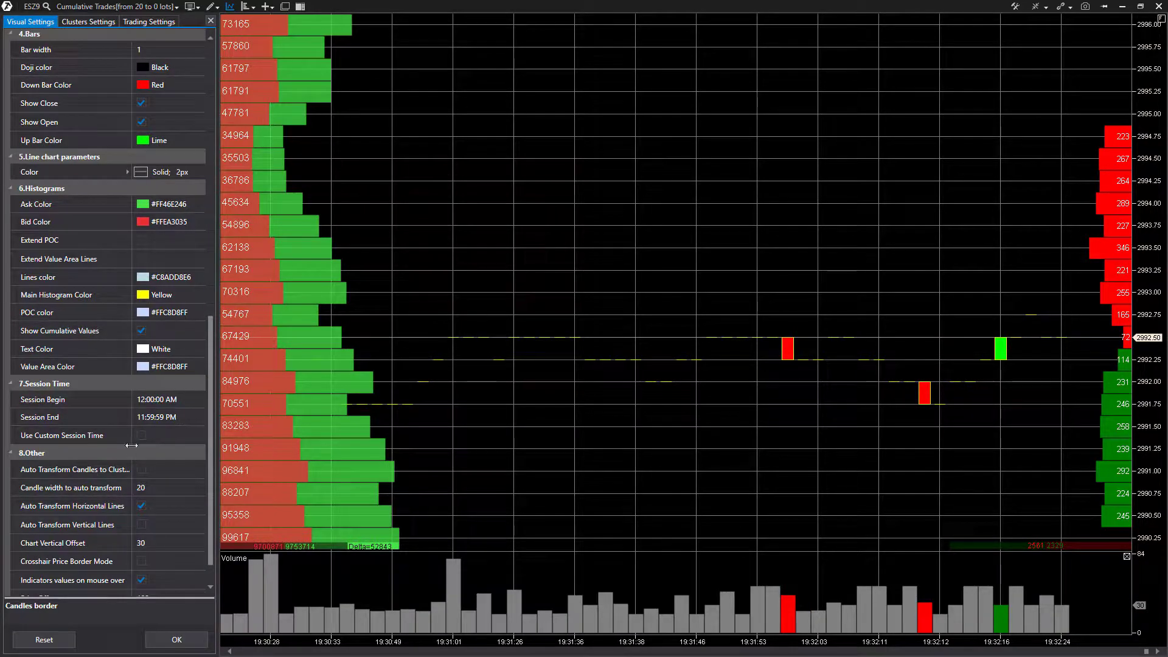
pyautogui.click(67, 416)
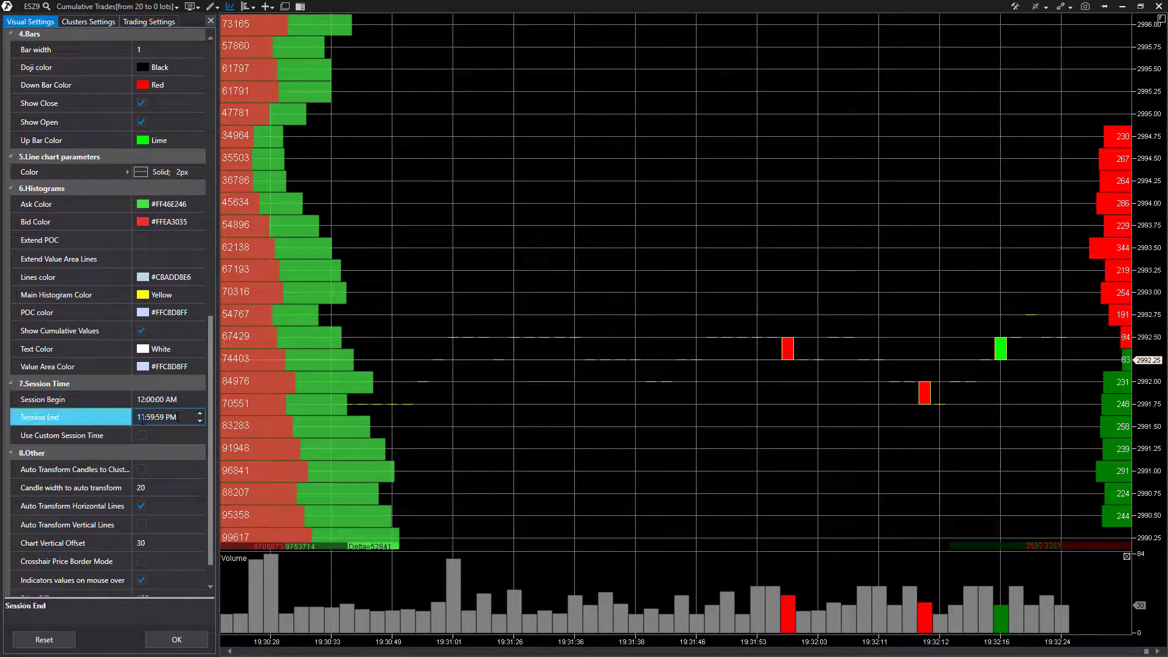
pyautogui.click(68, 399)
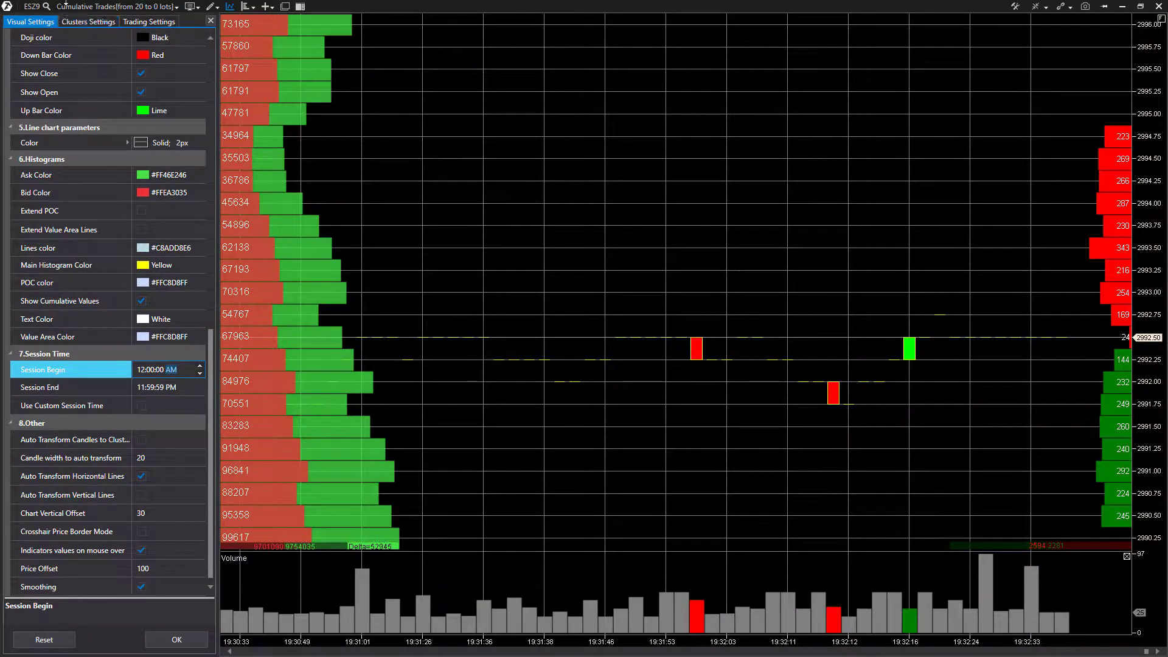
pyautogui.click(87, 20)
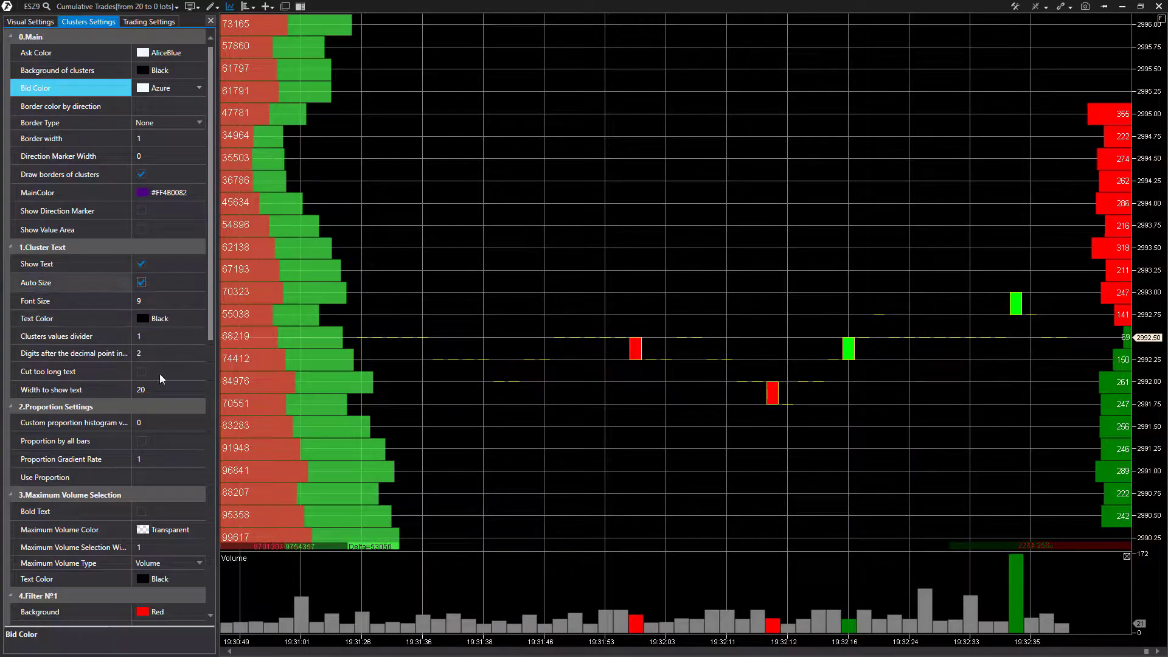
# Step: Scroll down through the cluster filter and bid/ask imbalance settings
pyautogui.scroll(-3)
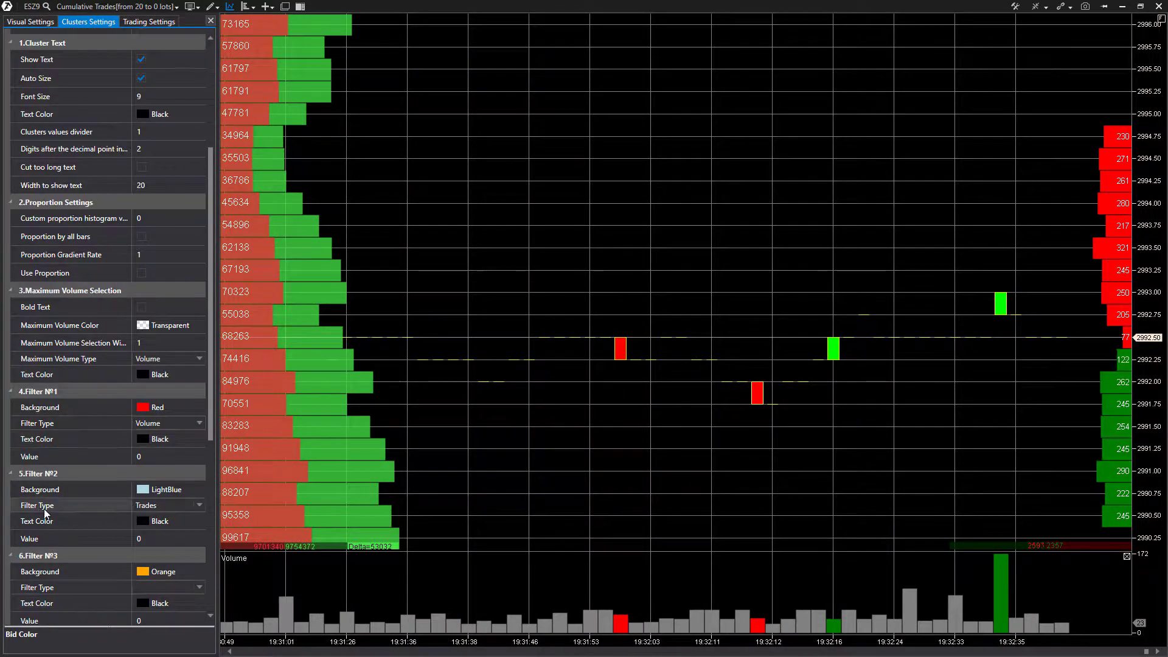
pyautogui.scroll(-3)
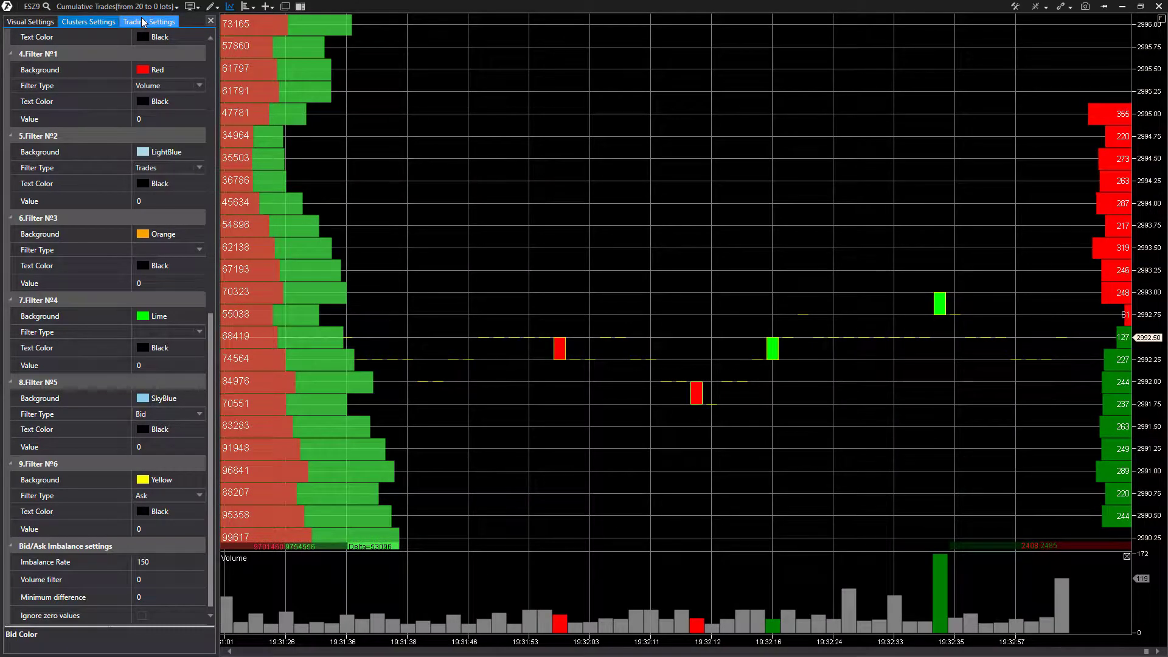
# Step: In Trading Settings, set the Position Background to Azure
pyautogui.click(147, 21)
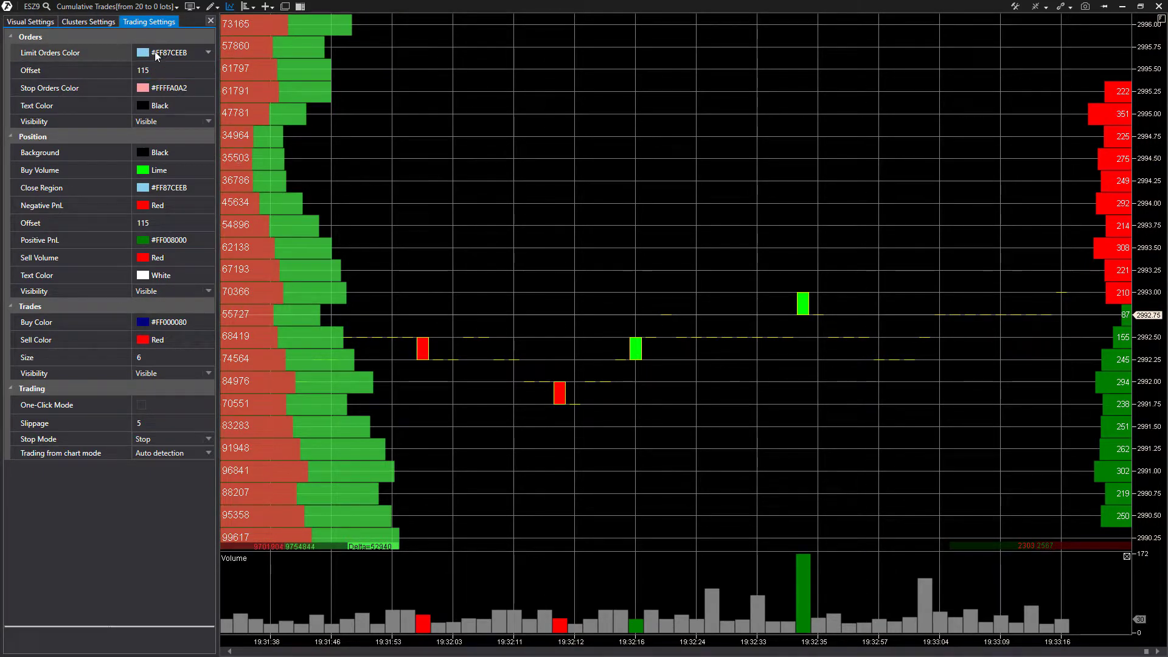
pyautogui.click(167, 71)
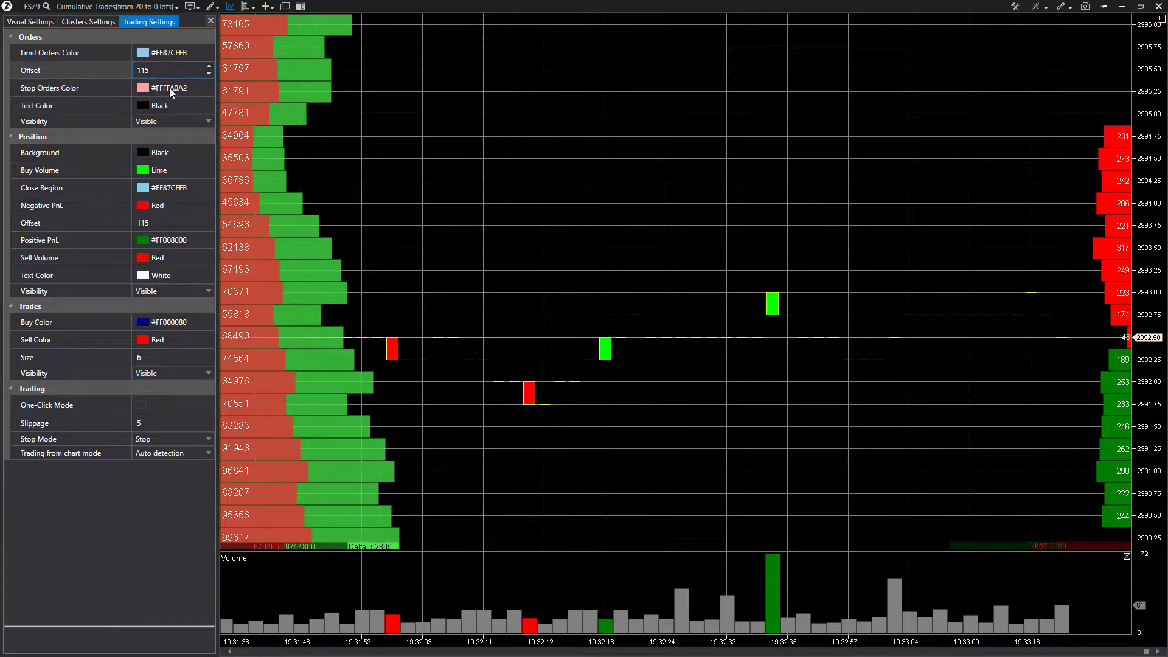
pyautogui.click(208, 121)
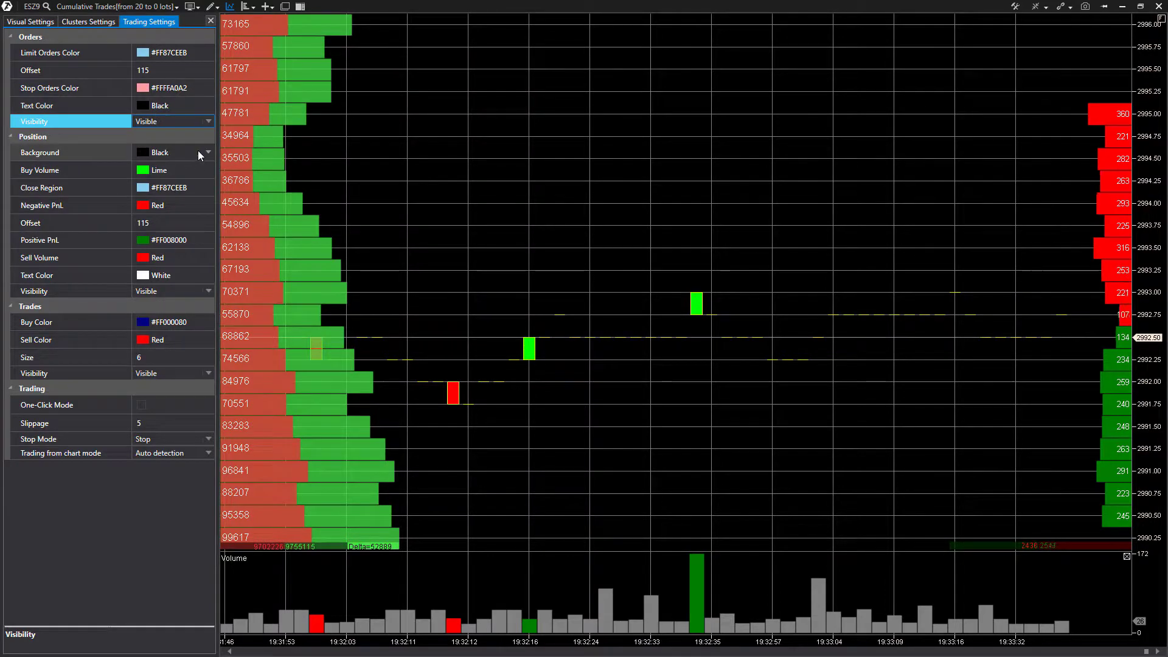
pyautogui.click(173, 152)
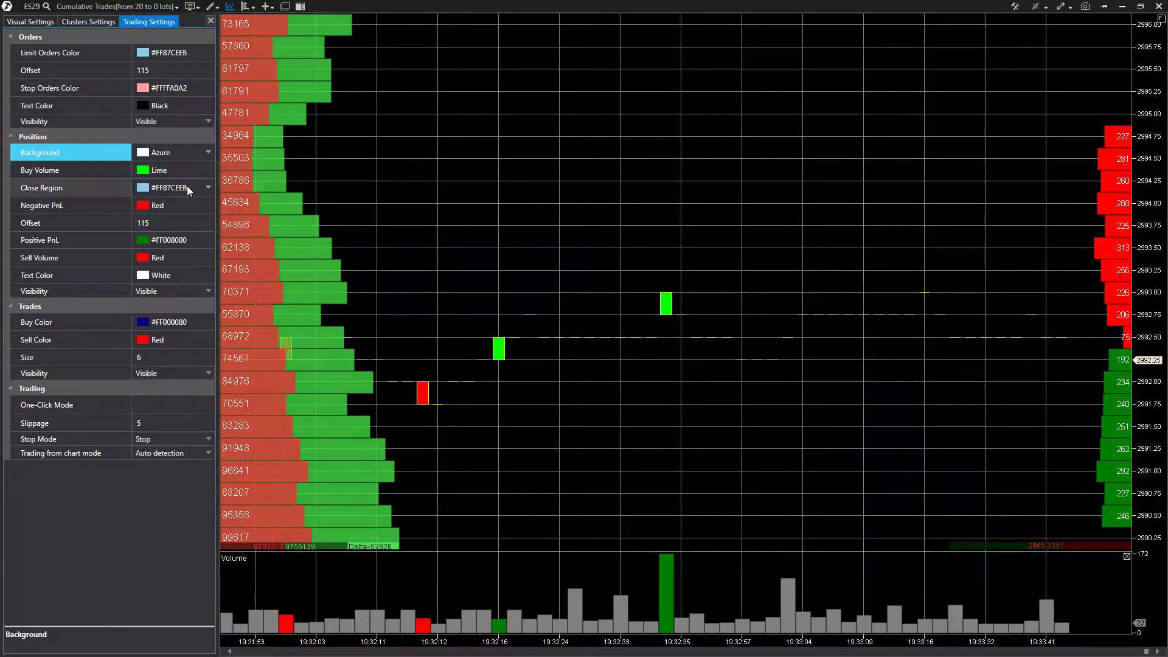
# Step: Set the Buy Volume colour to DarkBlue
pyautogui.click(67, 170)
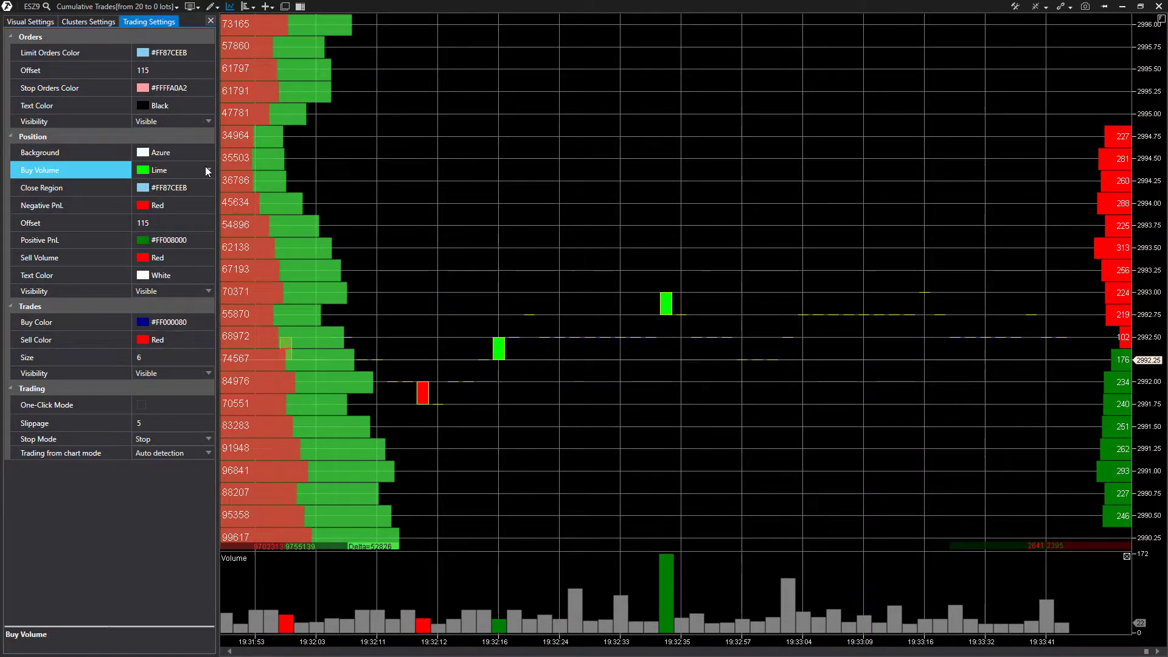
pyautogui.click(172, 170)
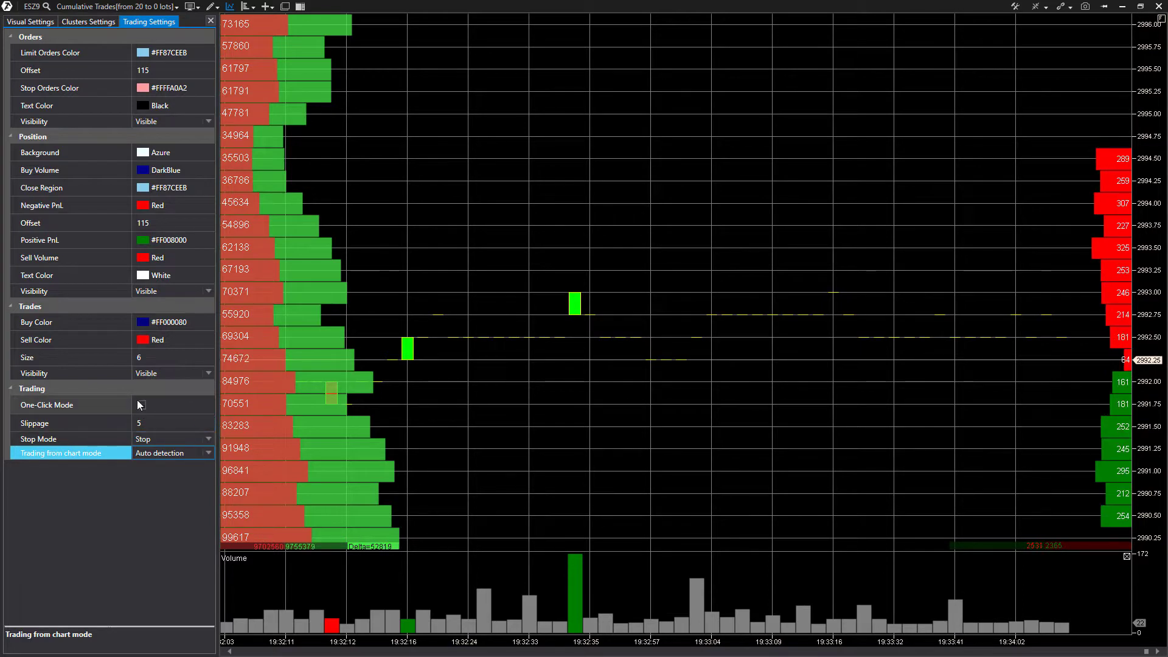
pyautogui.click(168, 423)
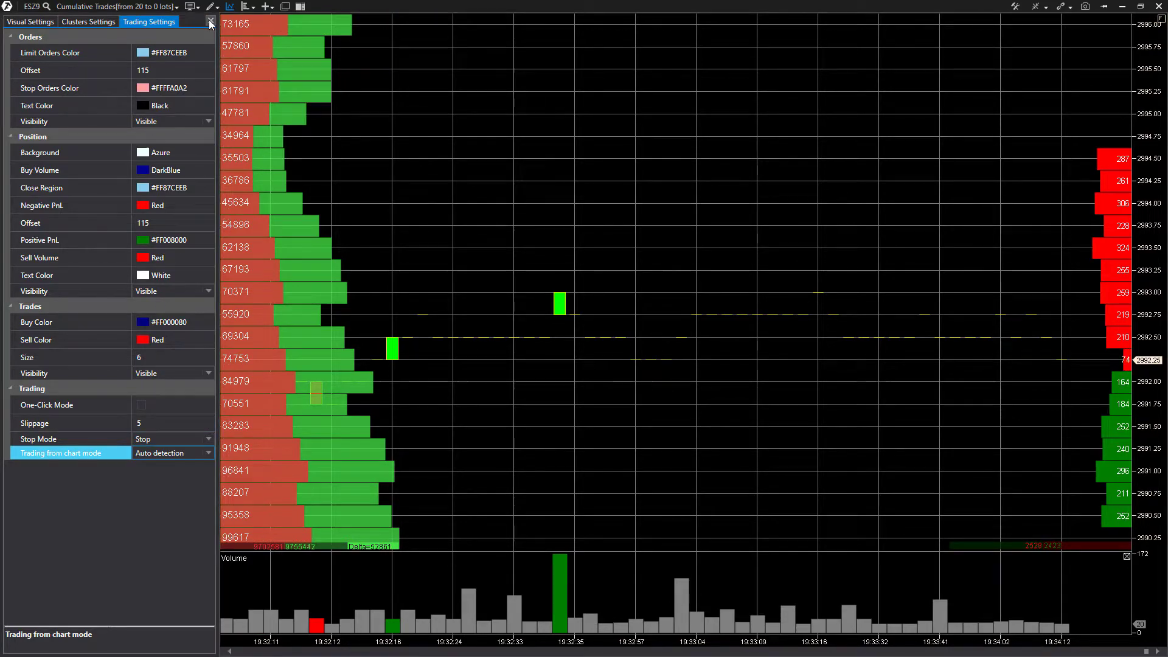
# Step: Close the settings panel, leaving the chart full width
pyautogui.click(211, 22)
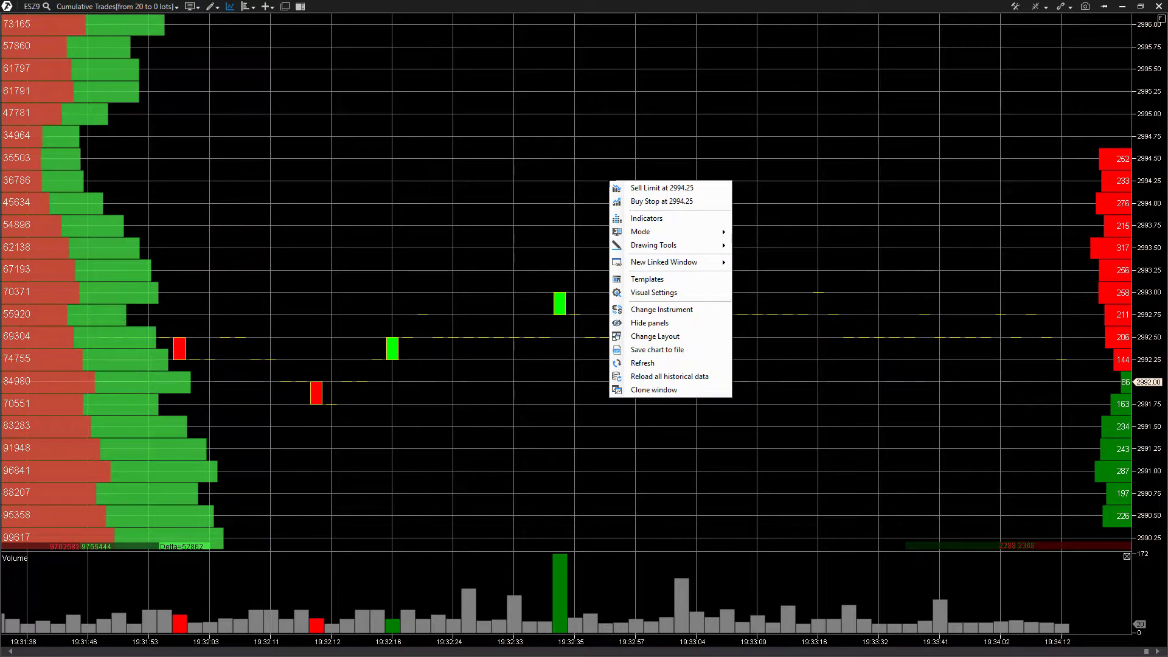
pyautogui.moveTo(653, 292)
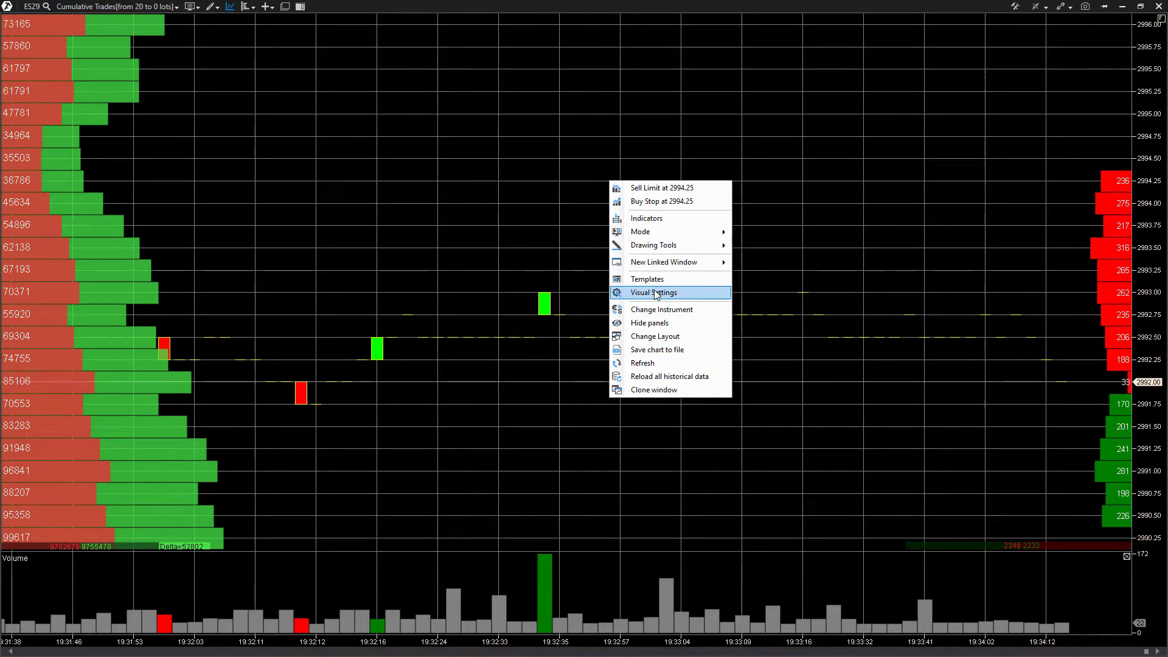